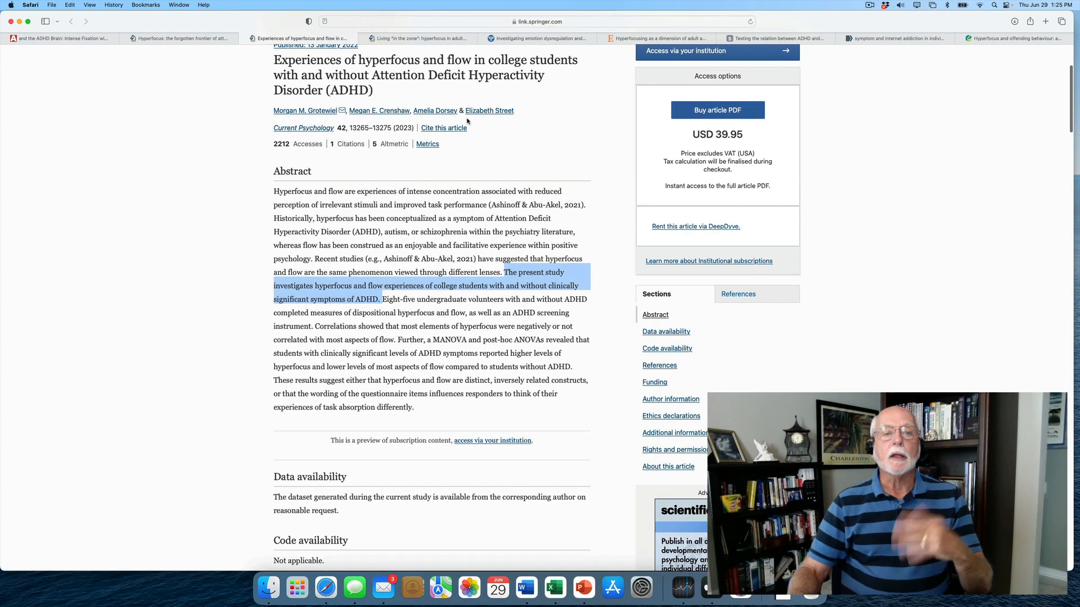
Scroll through the article in the current tab.
scroll(up, 3)
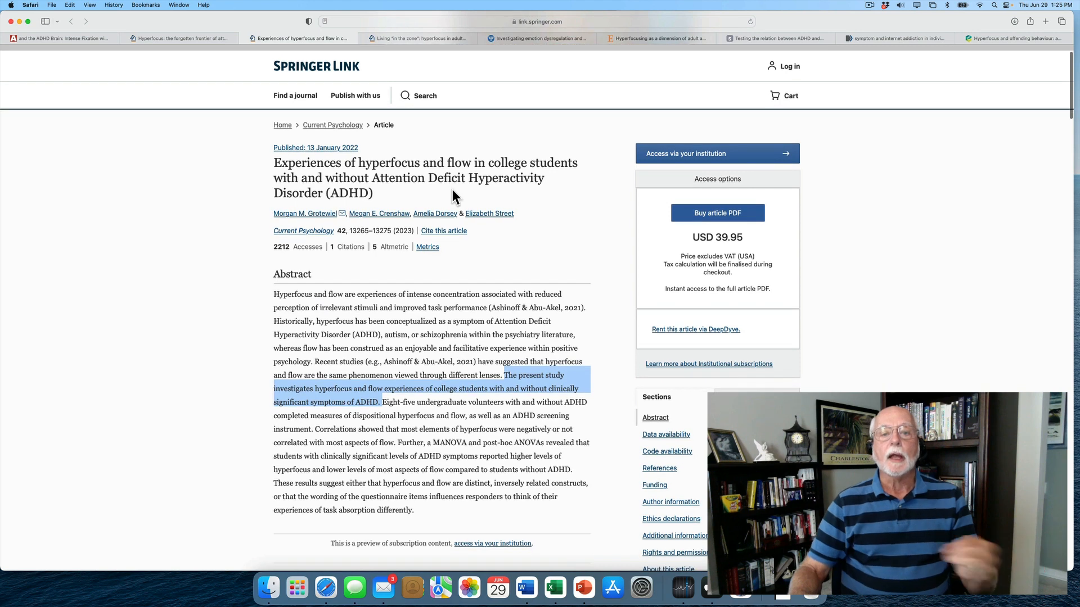
scroll(down, 3)
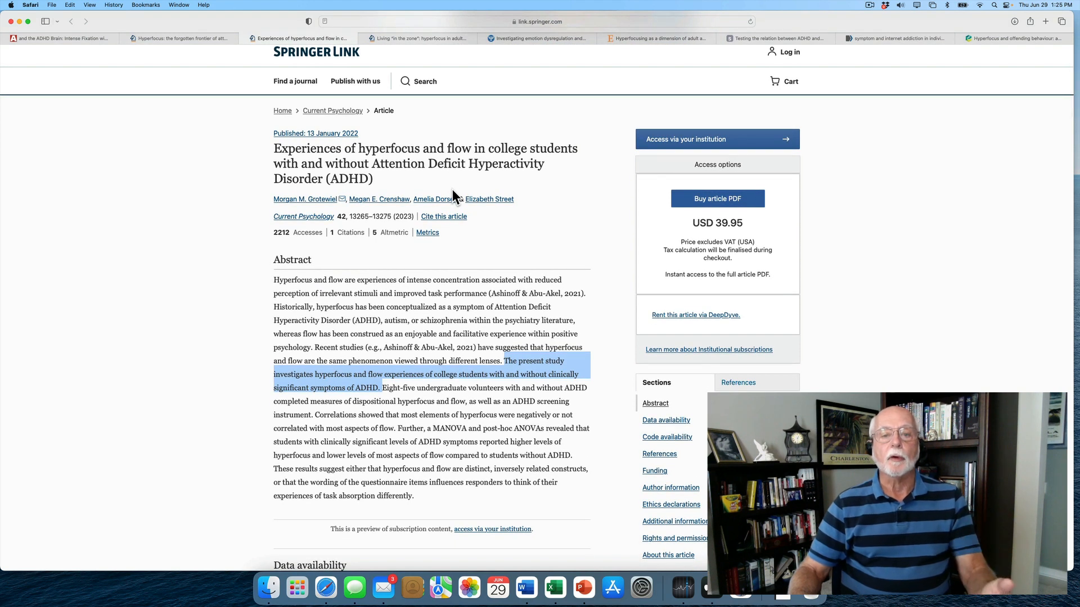
scroll(down, 3)
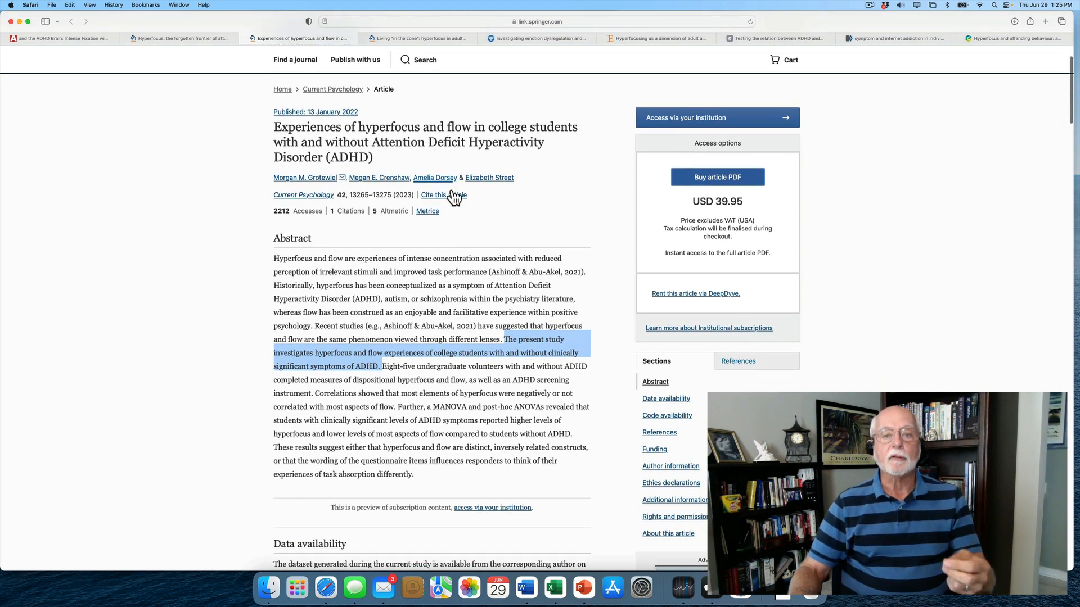
scroll(down, 3)
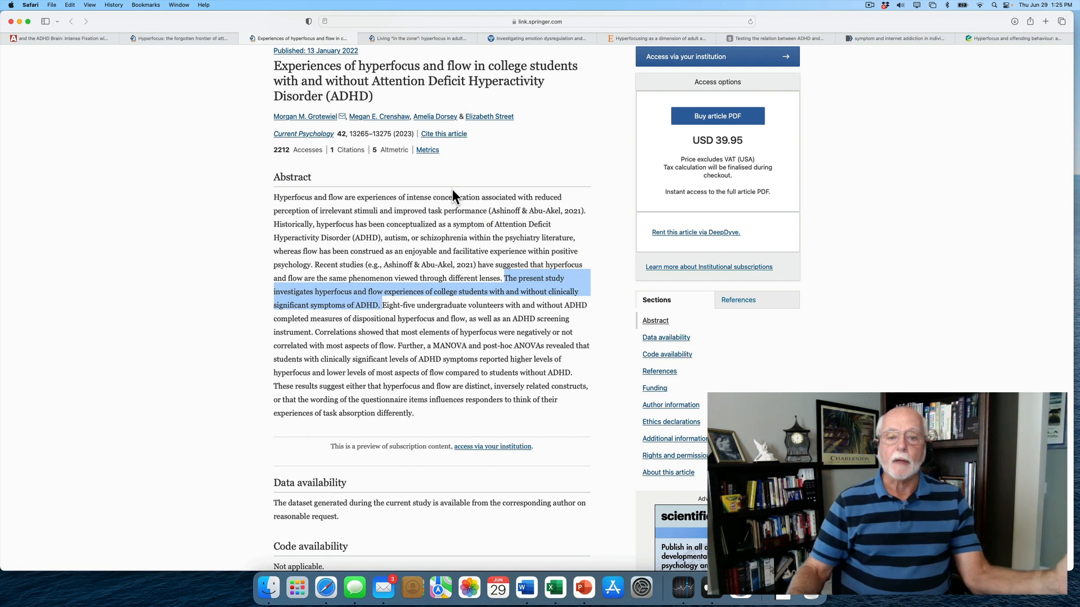
scroll(down, 3)
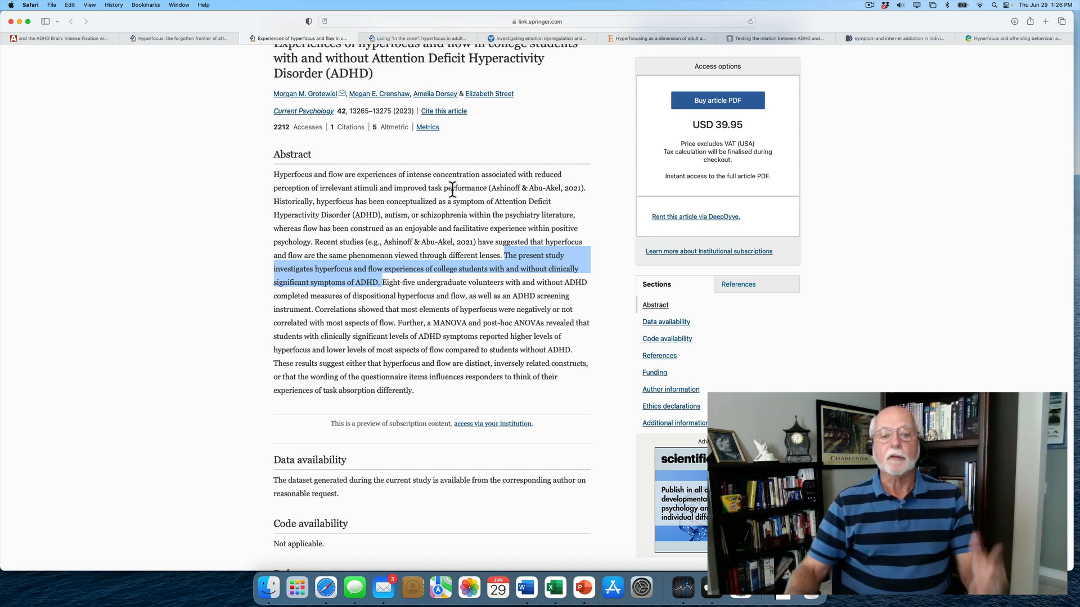
scroll(down, 3)
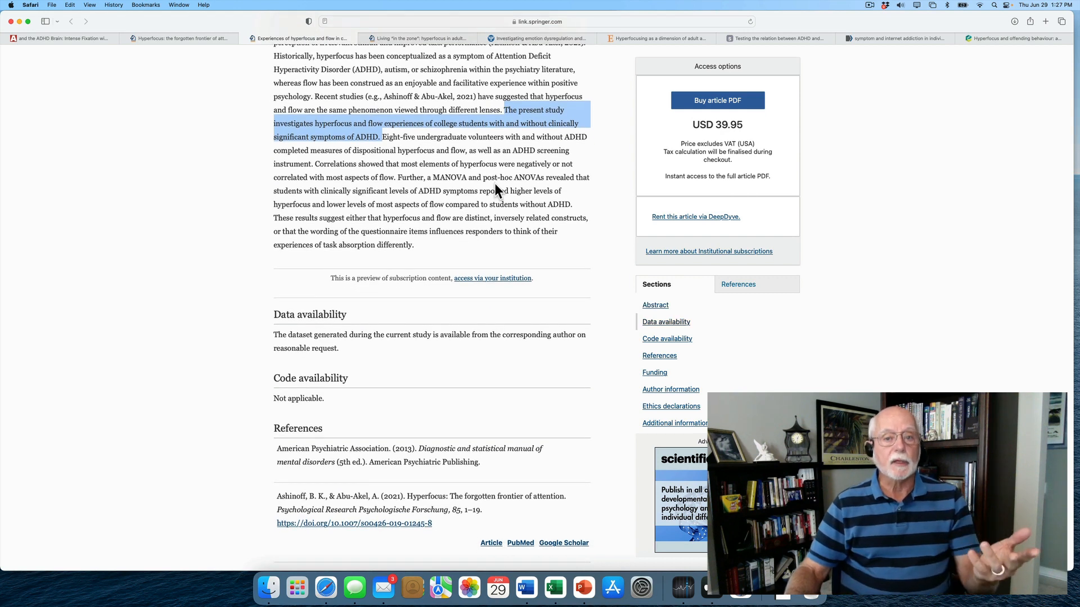
scroll(down, 3)
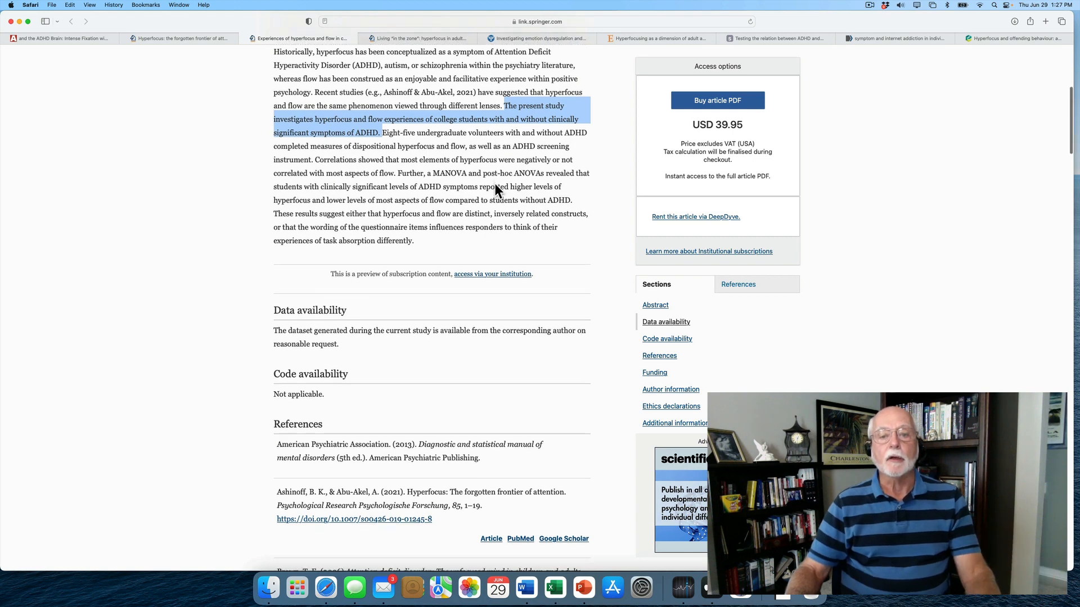
scroll(down, 3)
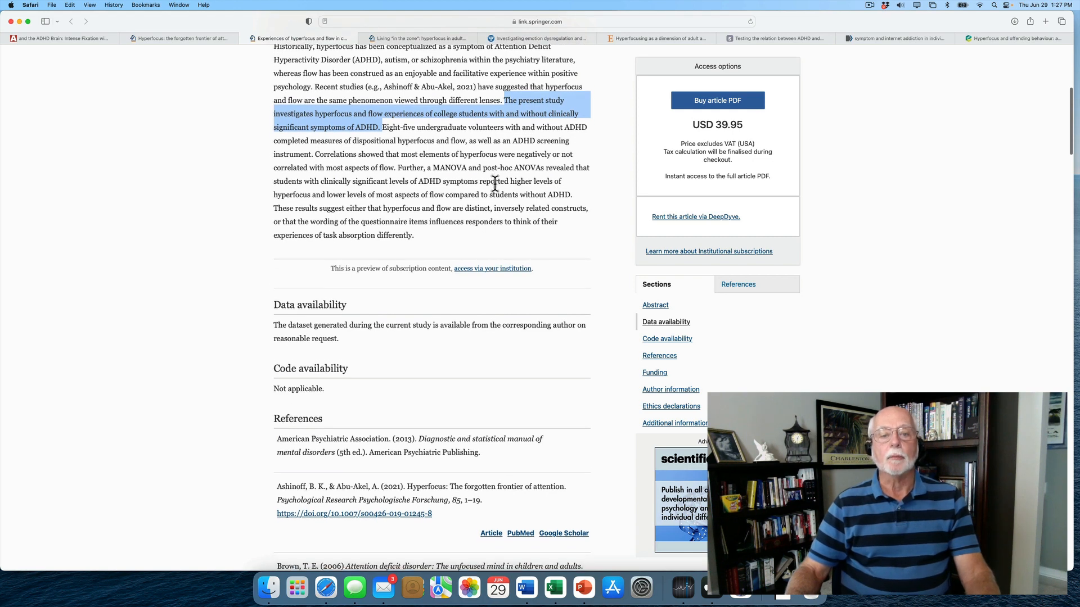
scroll(down, 3)
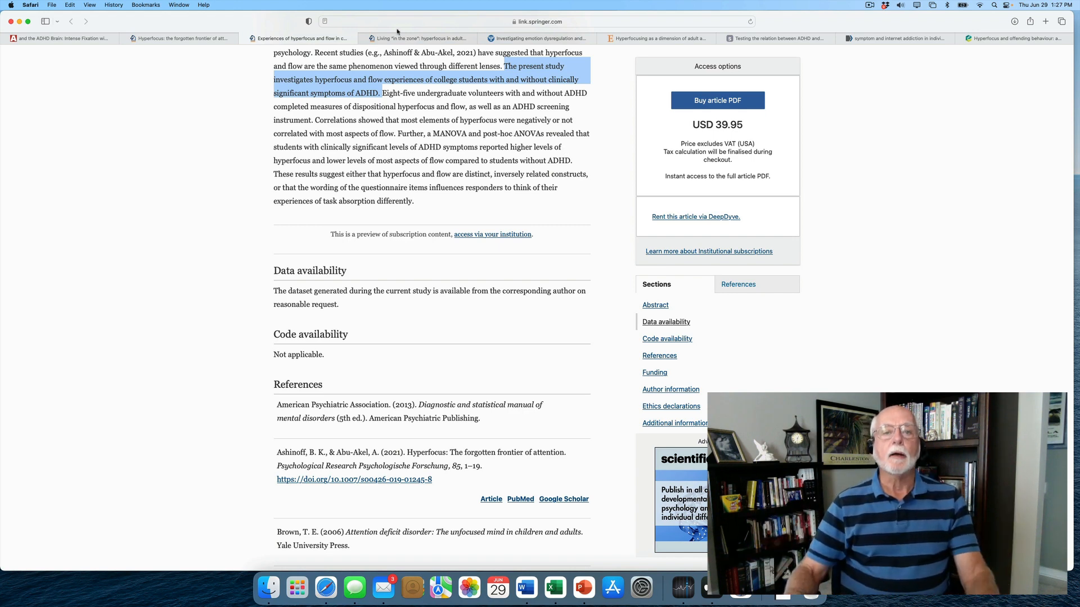
Switch to the 'Living in the zone' tab and read down to change history and references.
click(414, 37)
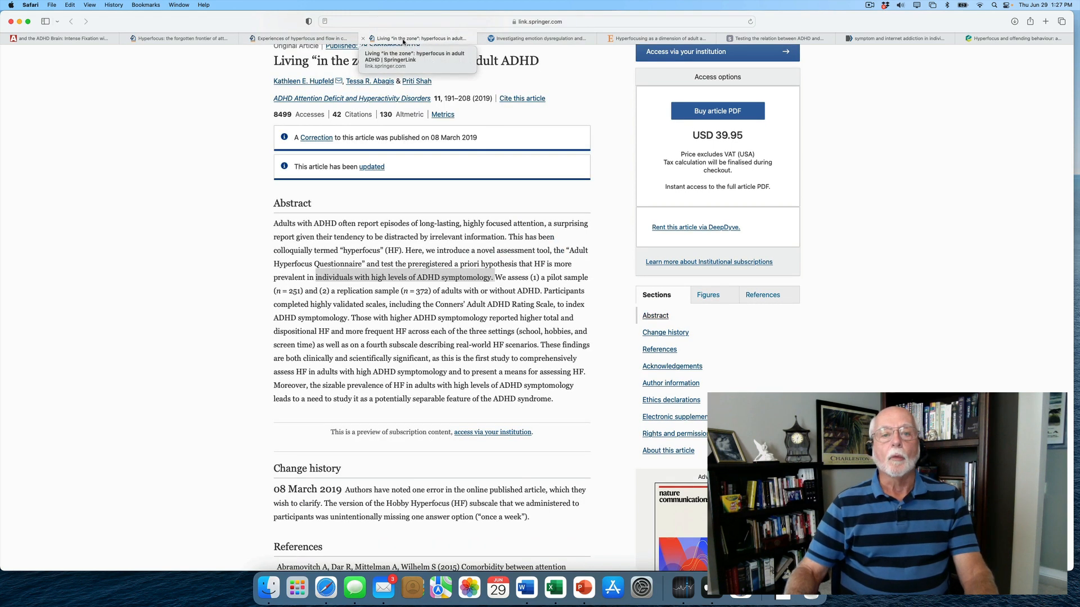
scroll(up, 3)
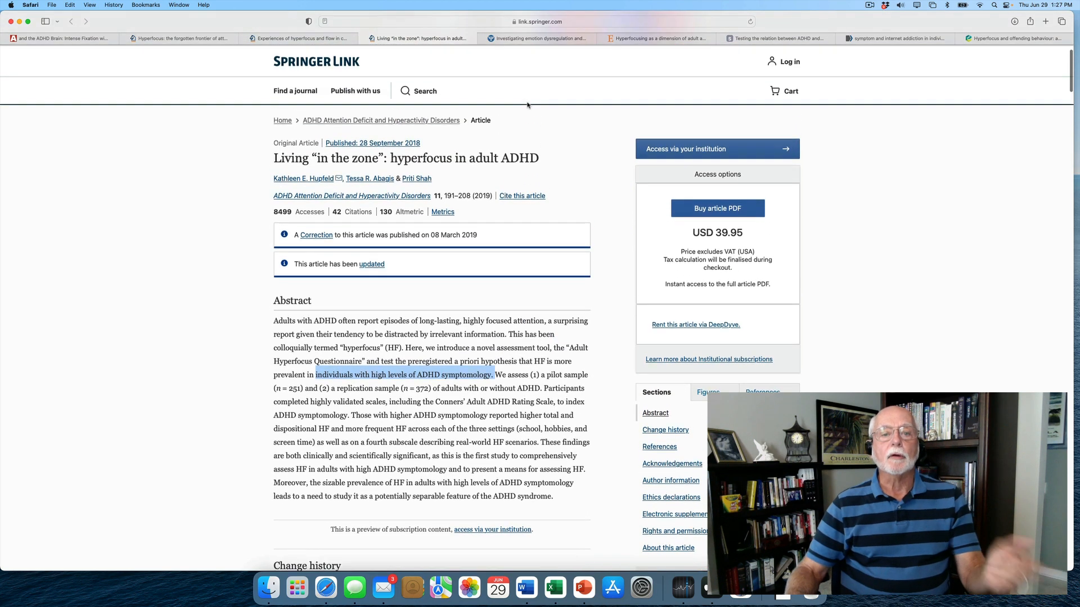
scroll(down, 3)
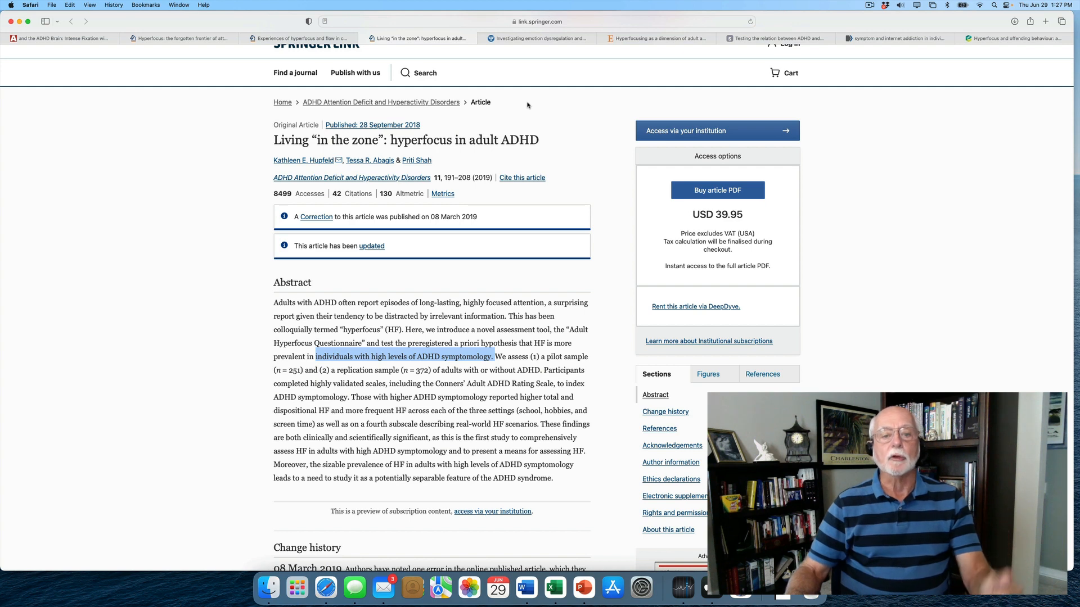
scroll(down, 3)
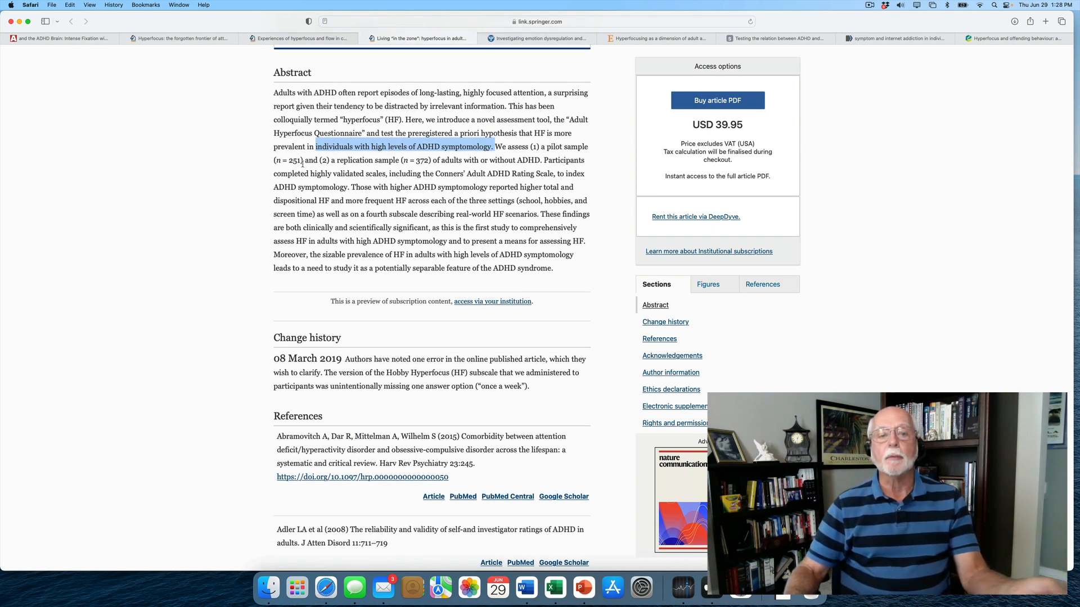
mouse_move(378, 157)
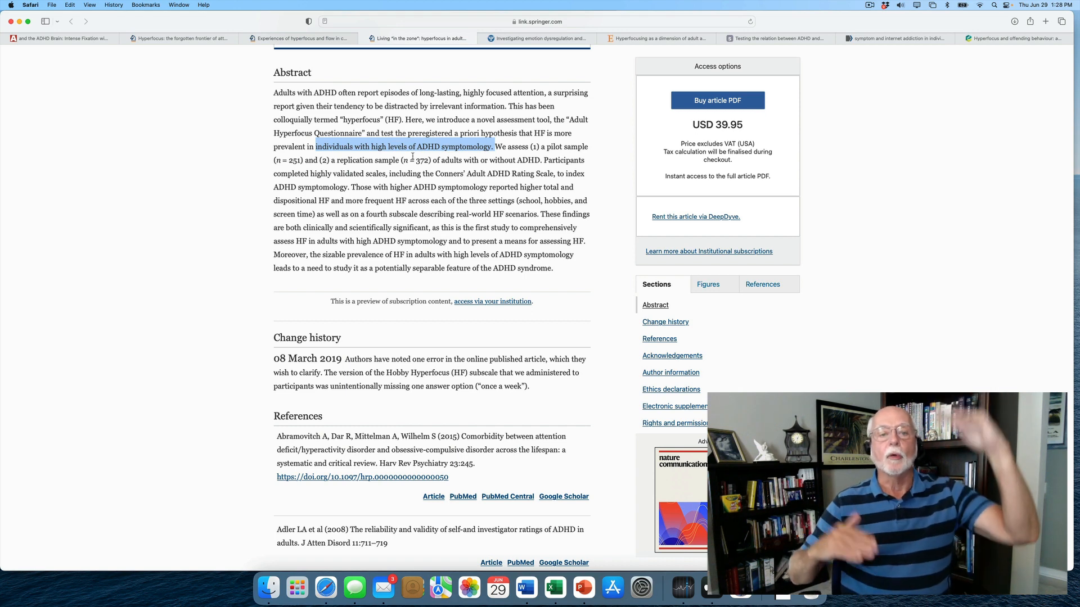
scroll(down, 3)
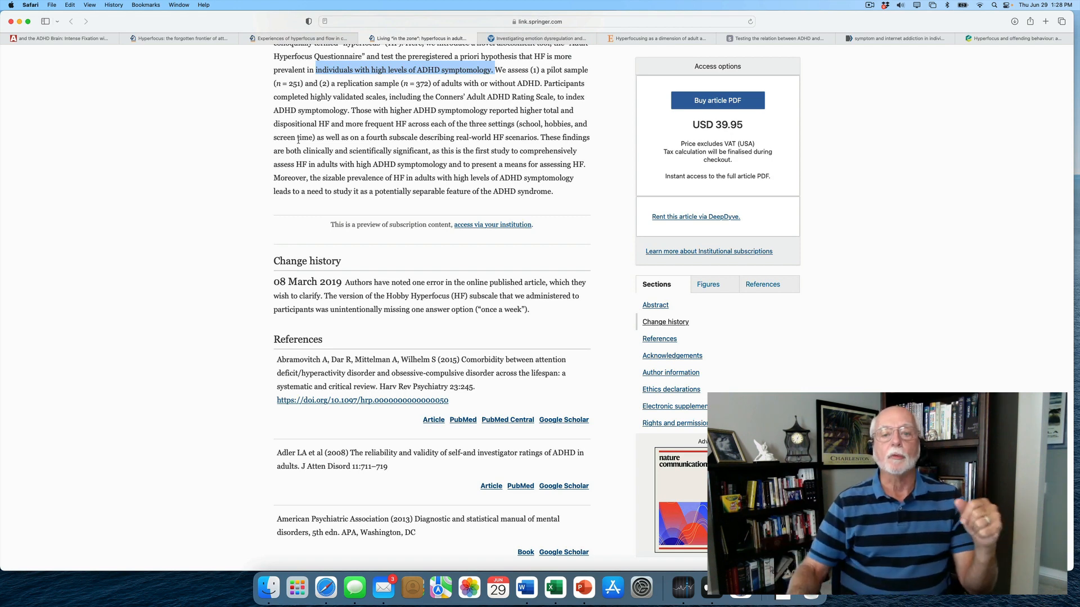
scroll(down, 3)
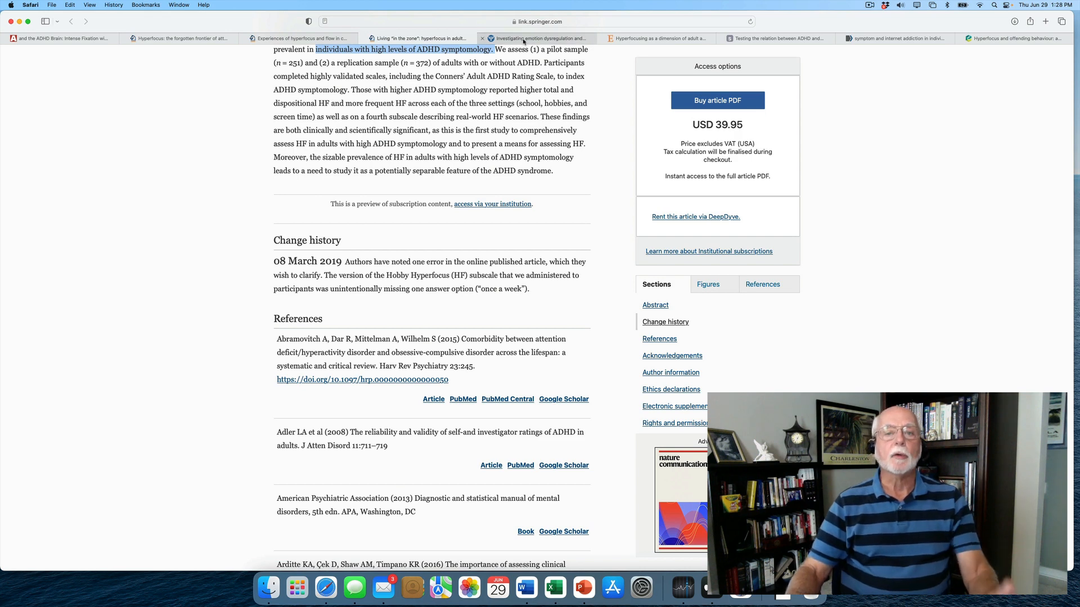
Switch to the APA PsycNet tab and restart the timed-out session.
click(540, 37)
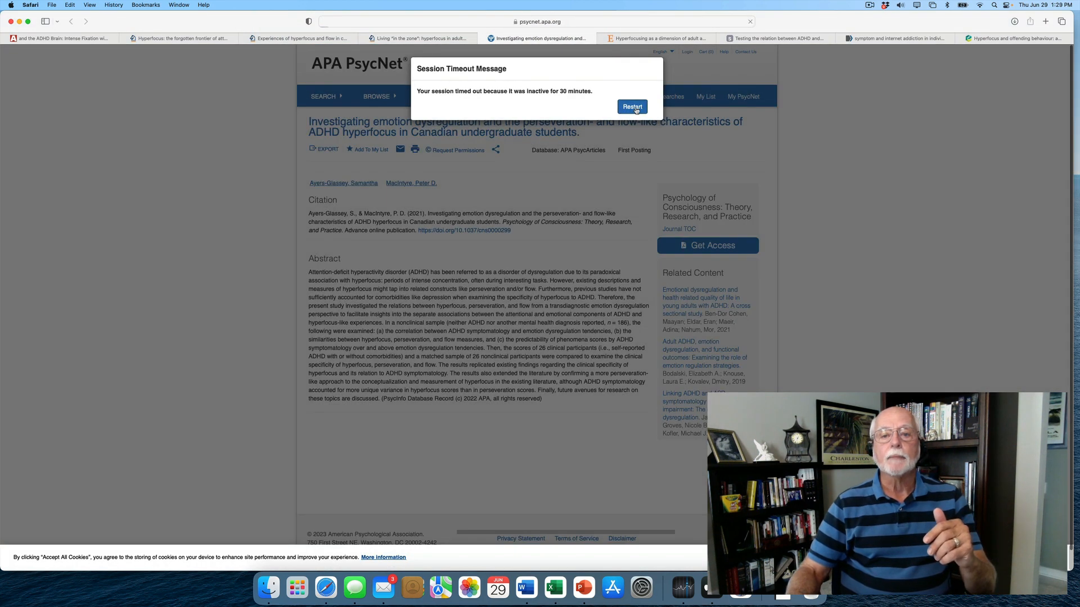
click(631, 106)
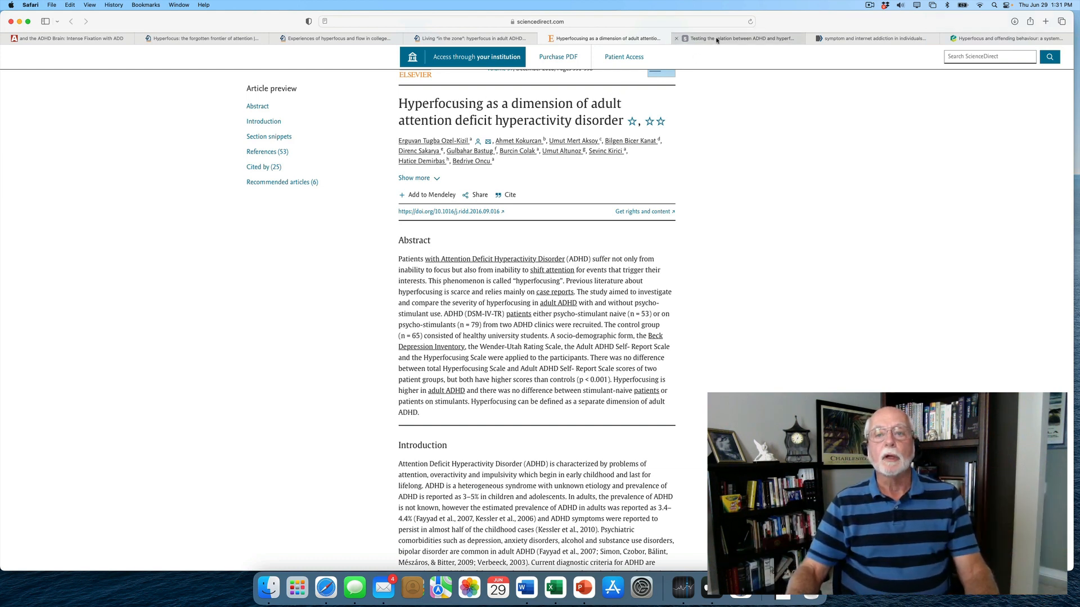
mouse_move(738, 38)
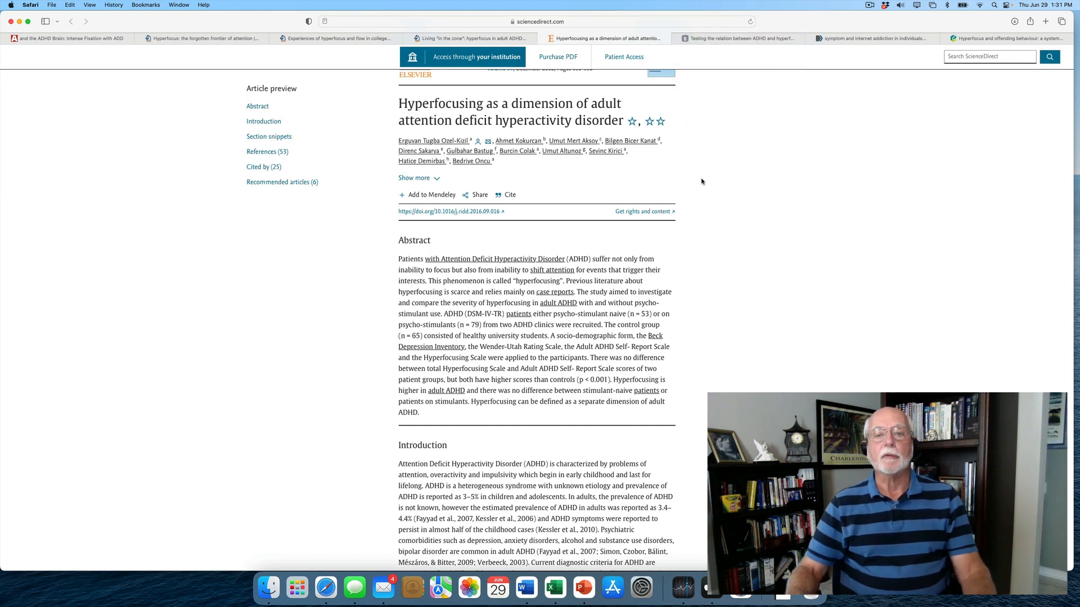
scroll(down, 3)
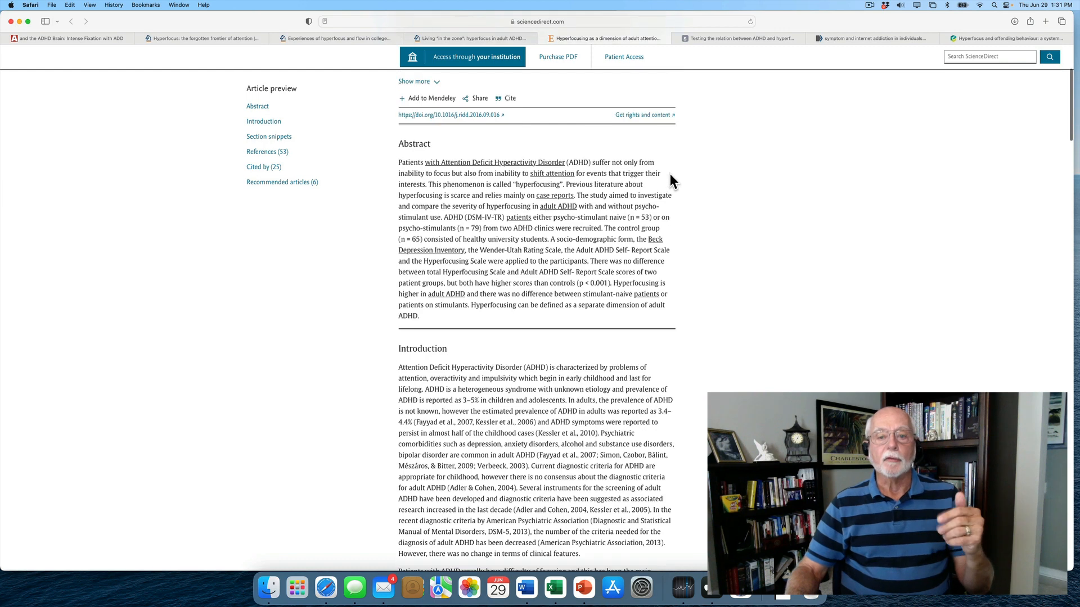
scroll(down, 3)
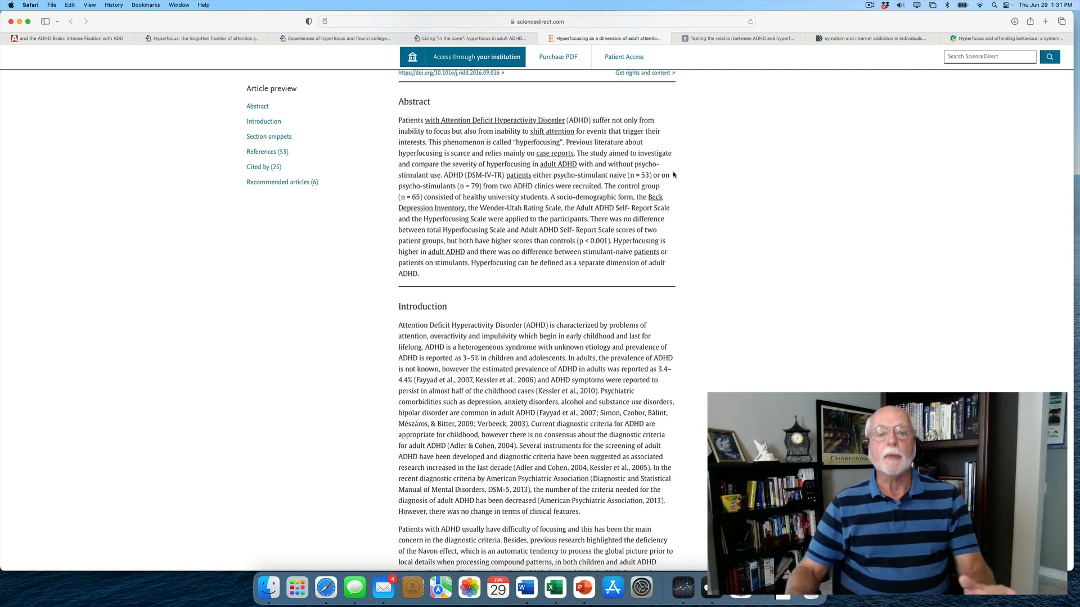
mouse_move(714, 165)
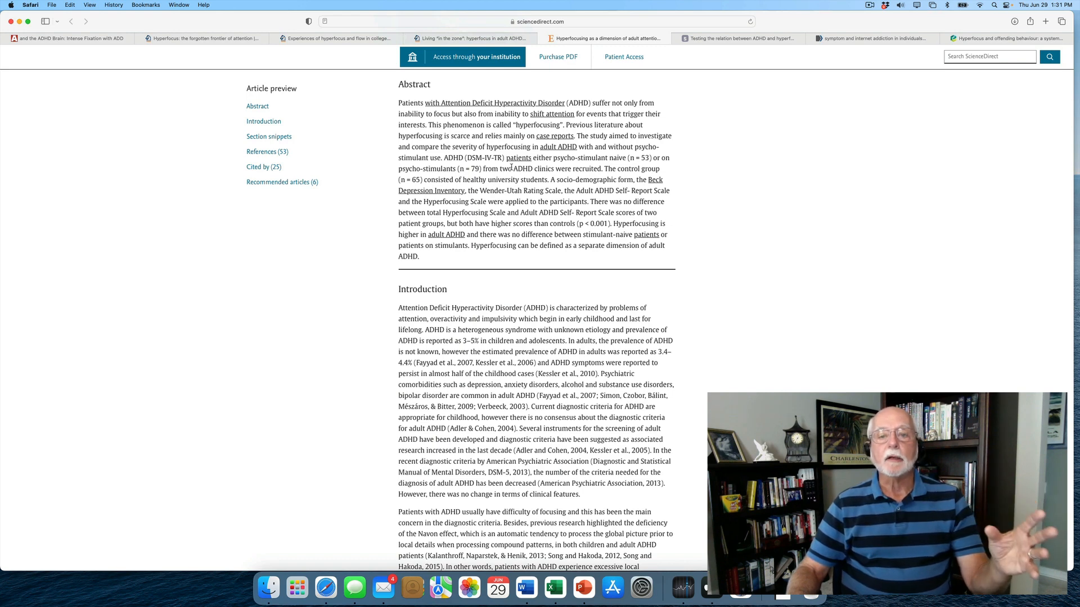
scroll(down, 3)
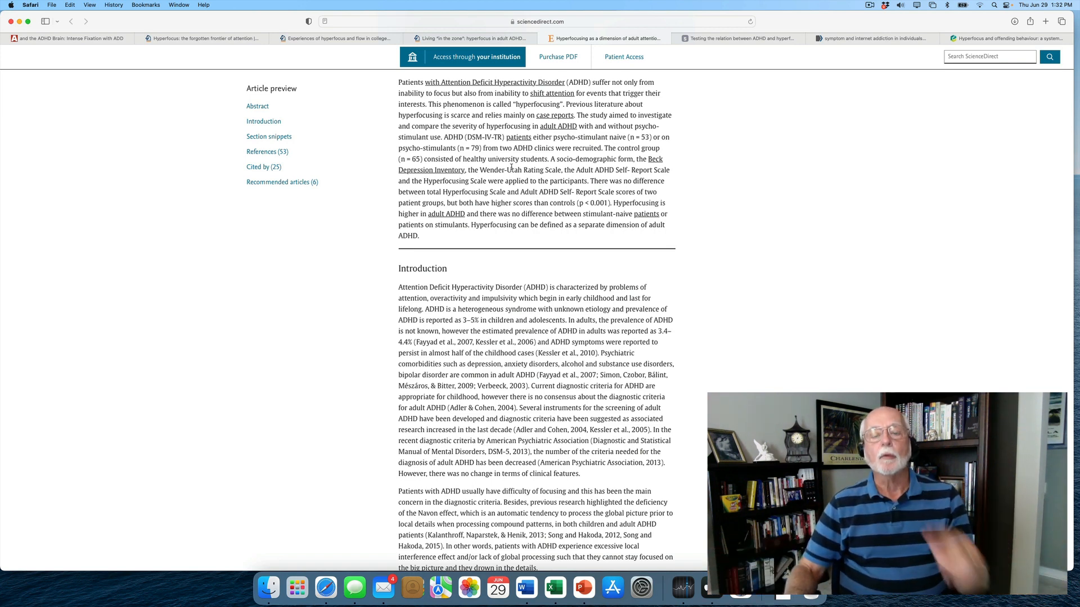
Scroll the hyperfocusing article down to the introduction's 'locking on' definition.
scroll(down, 3)
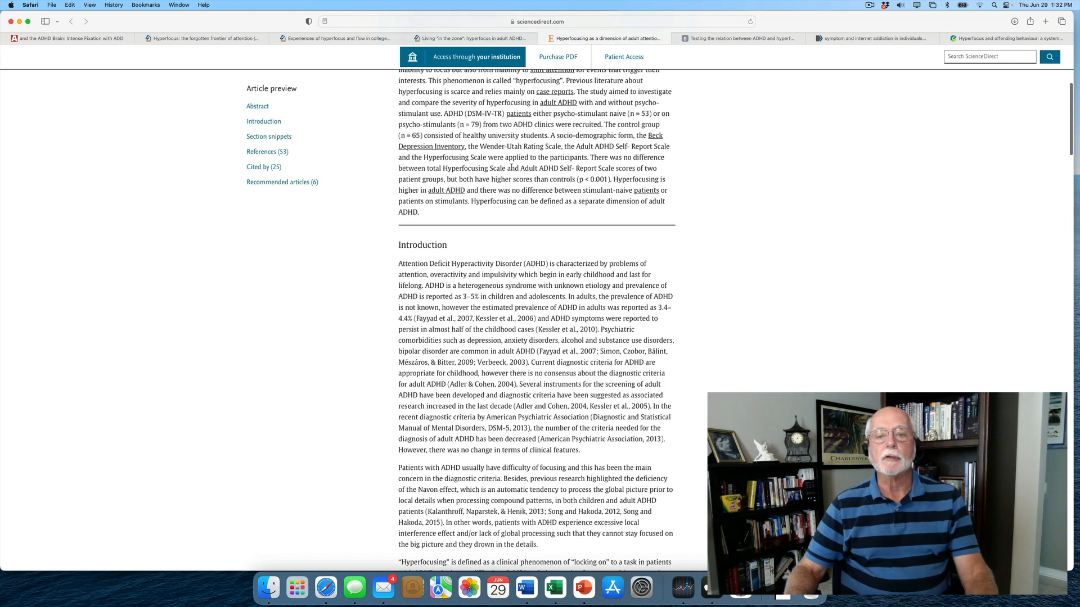
scroll(down, 3)
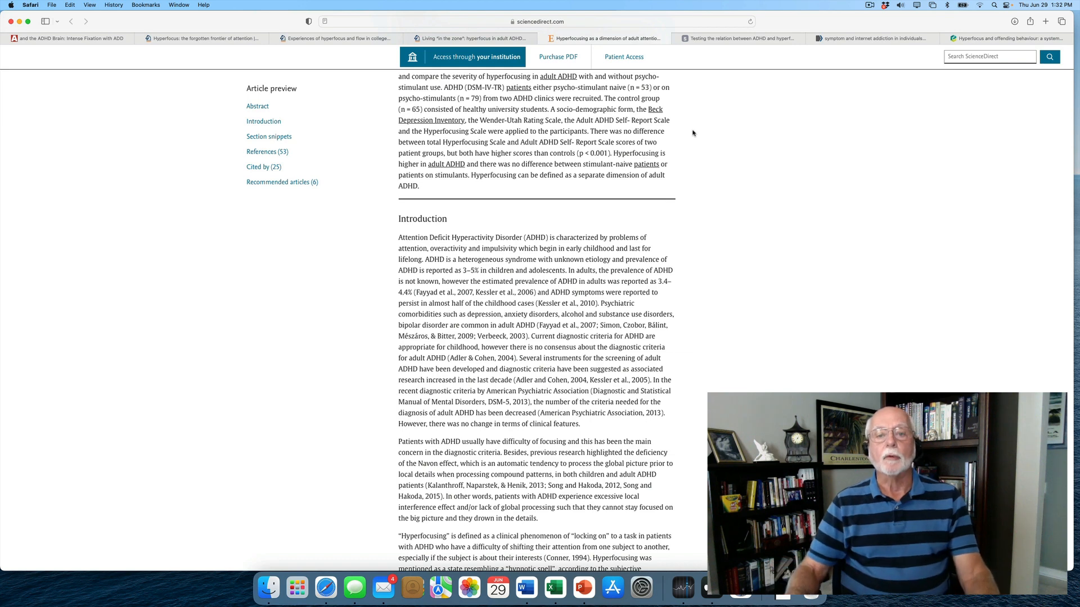
scroll(down, 3)
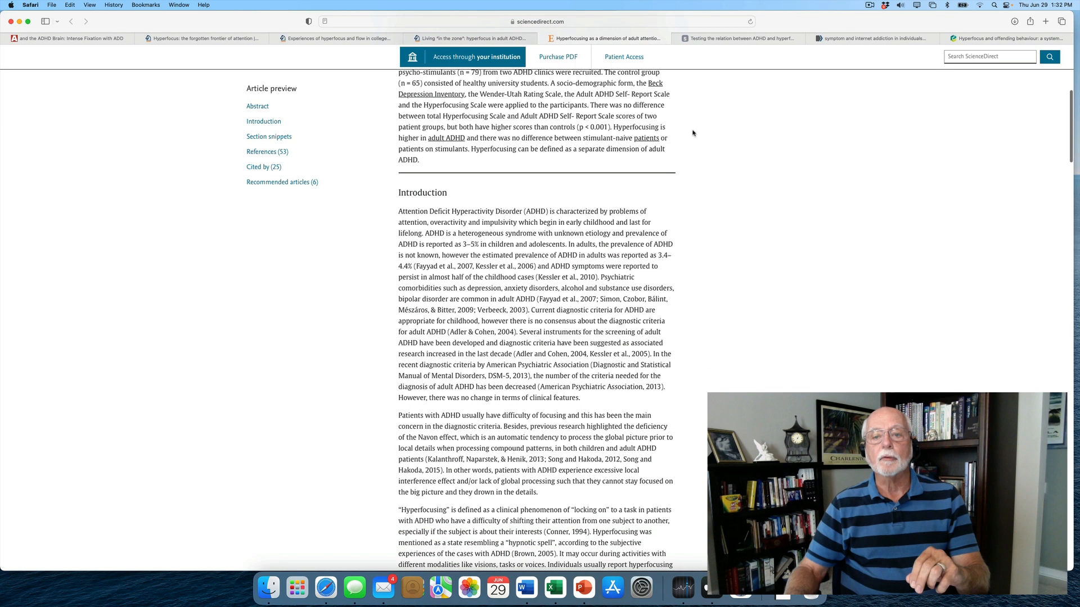
mouse_move(666, 134)
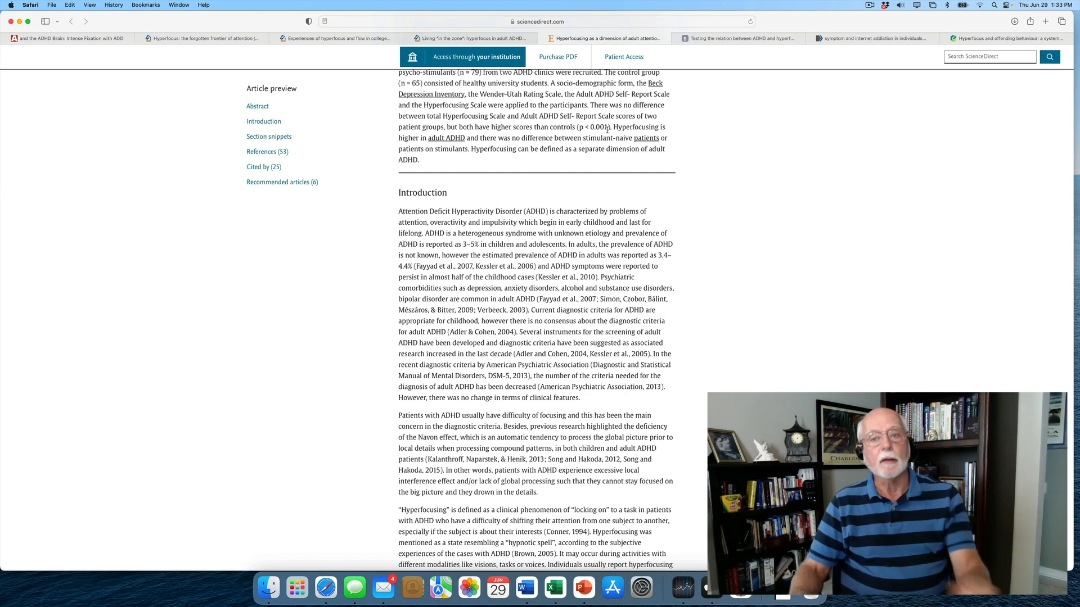
mouse_move(719, 54)
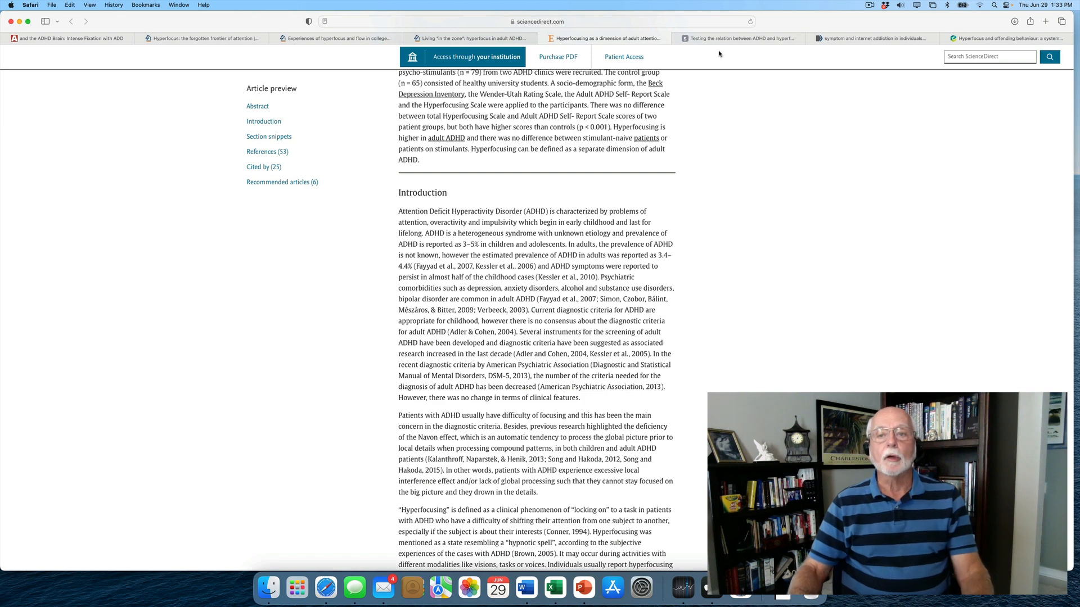
mouse_move(737, 38)
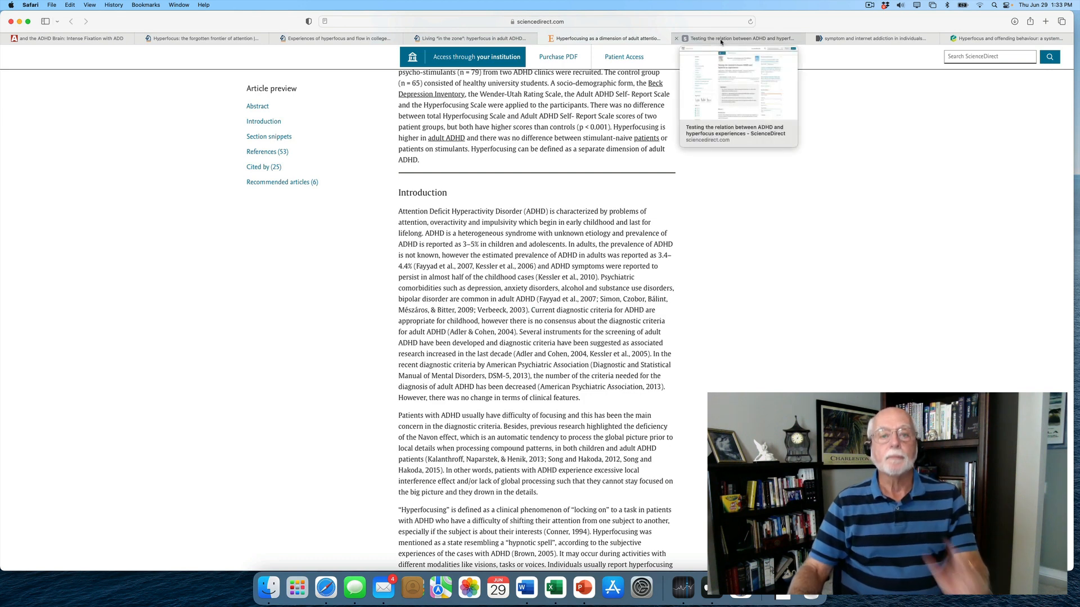
click(737, 38)
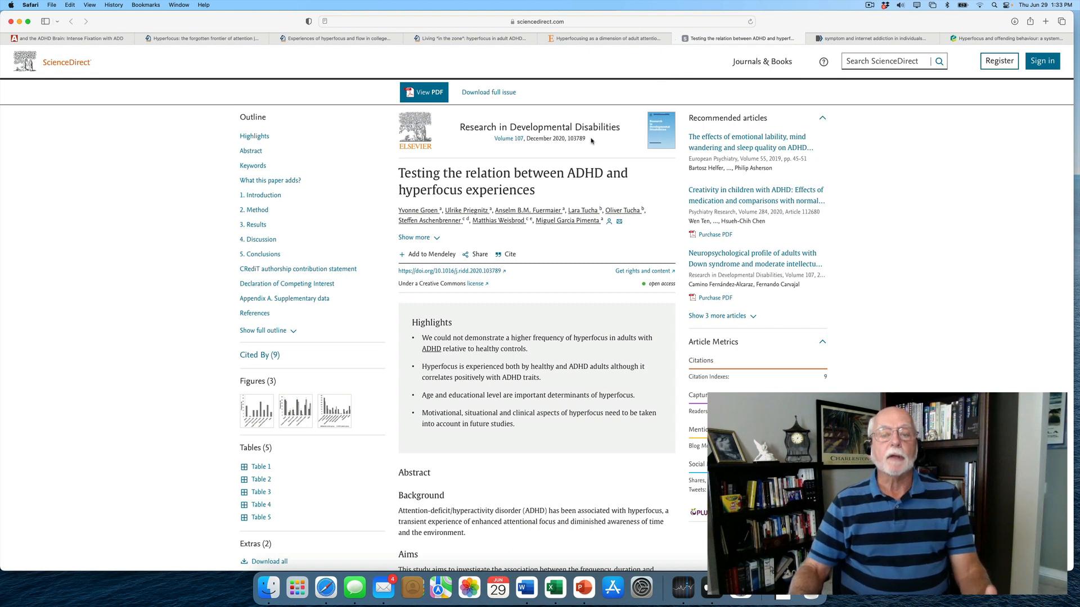
scroll(down, 3)
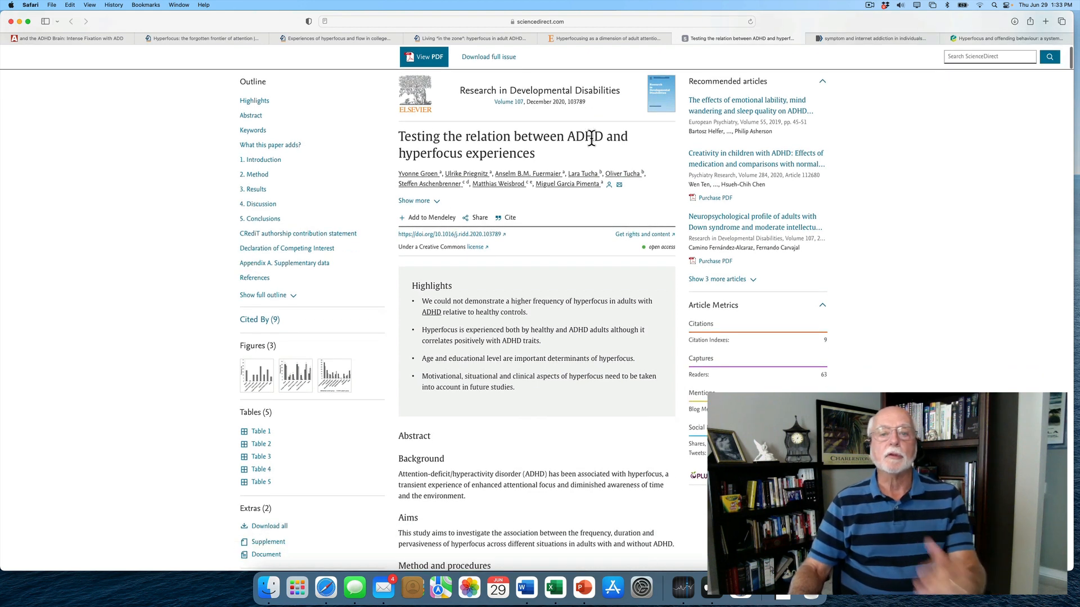
scroll(down, 3)
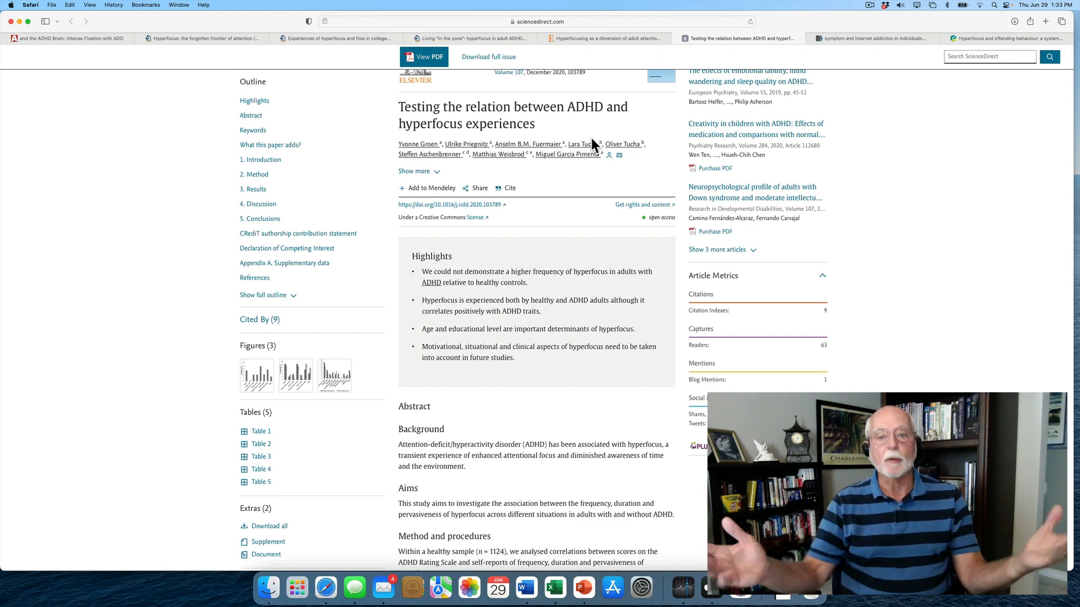
mouse_move(556, 124)
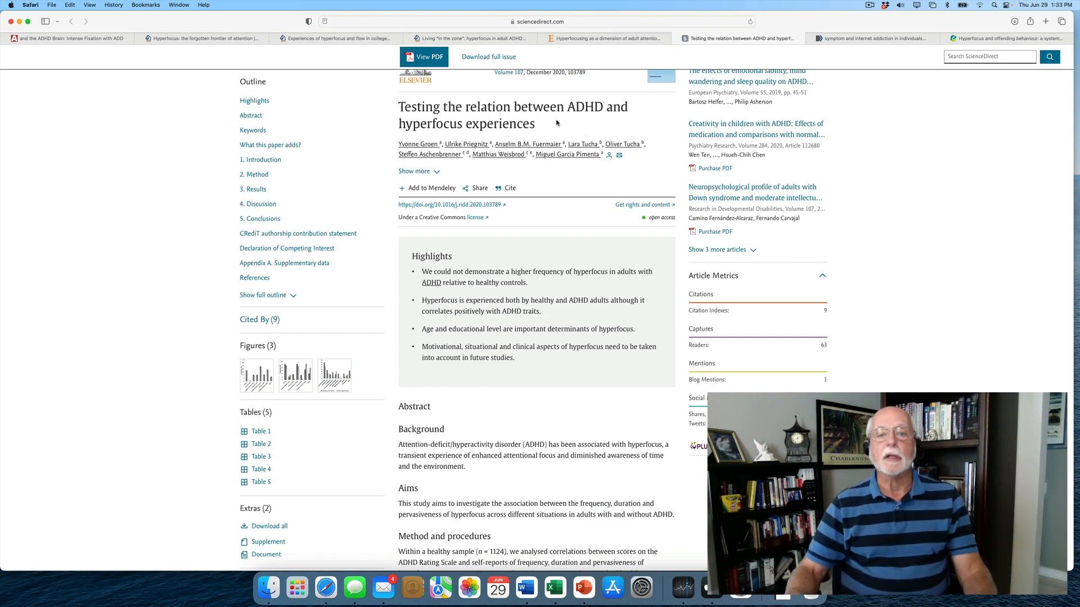
scroll(down, 3)
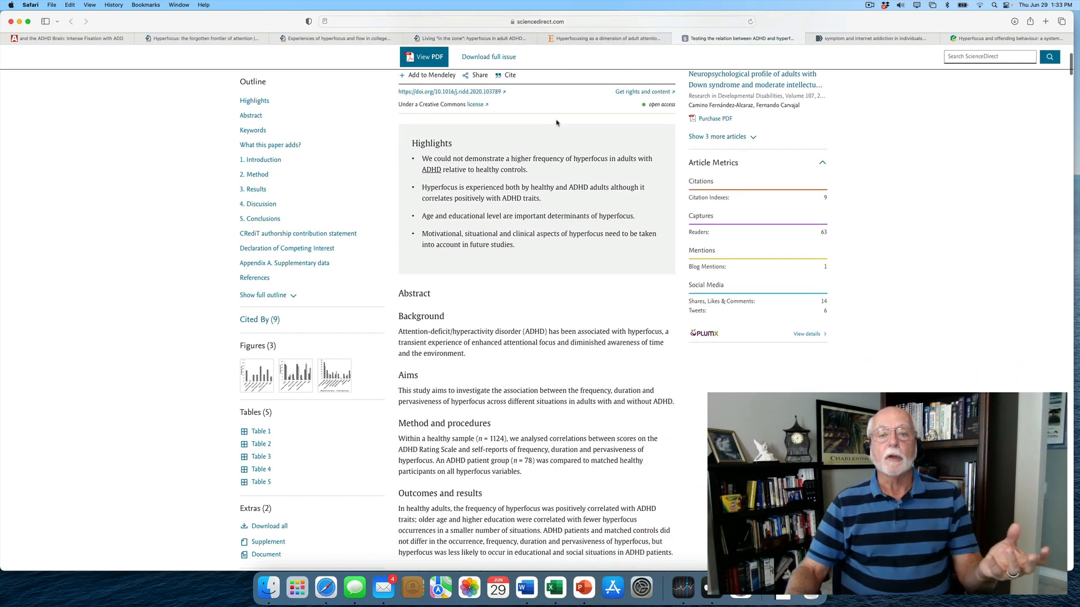
scroll(down, 3)
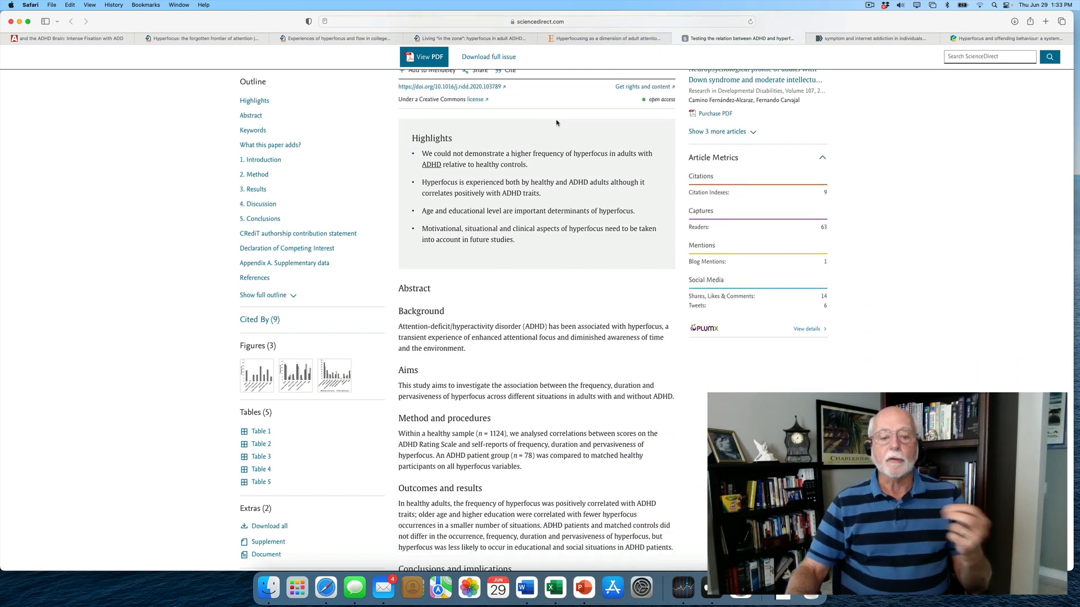
scroll(down, 3)
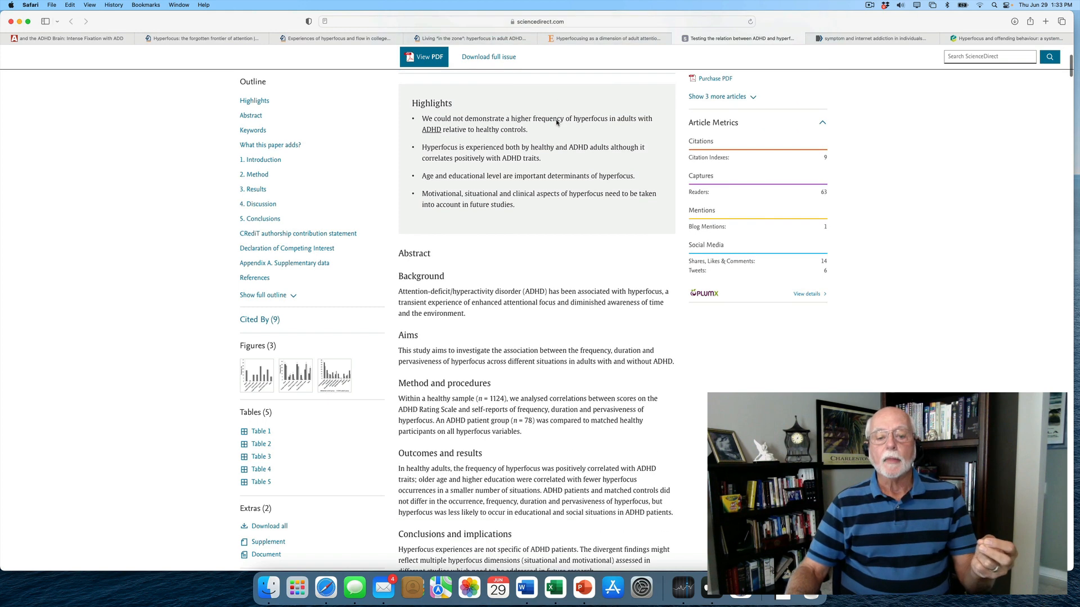
scroll(down, 3)
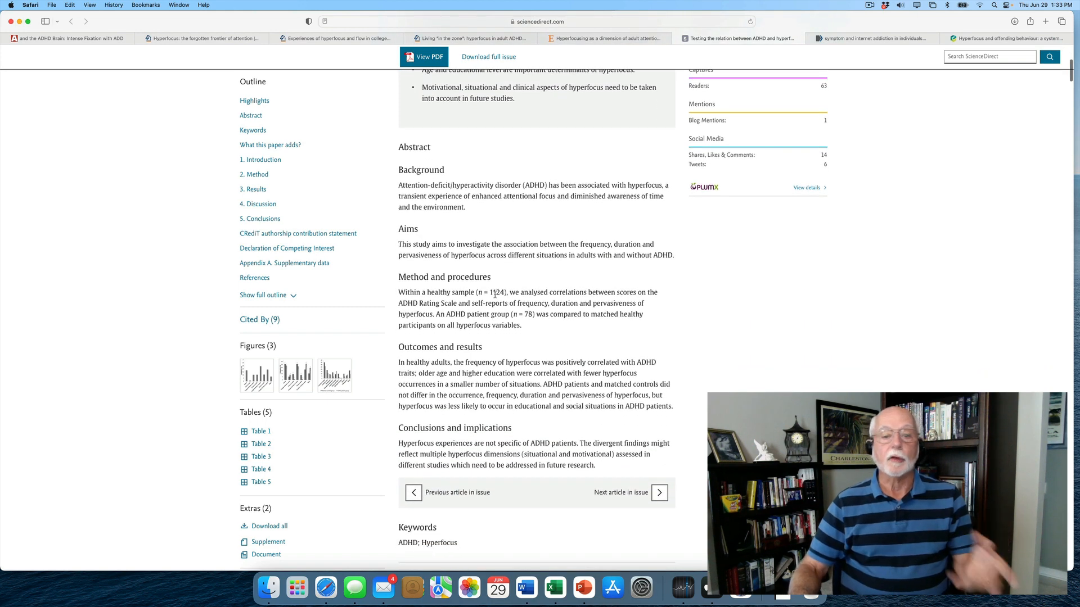
mouse_move(533, 285)
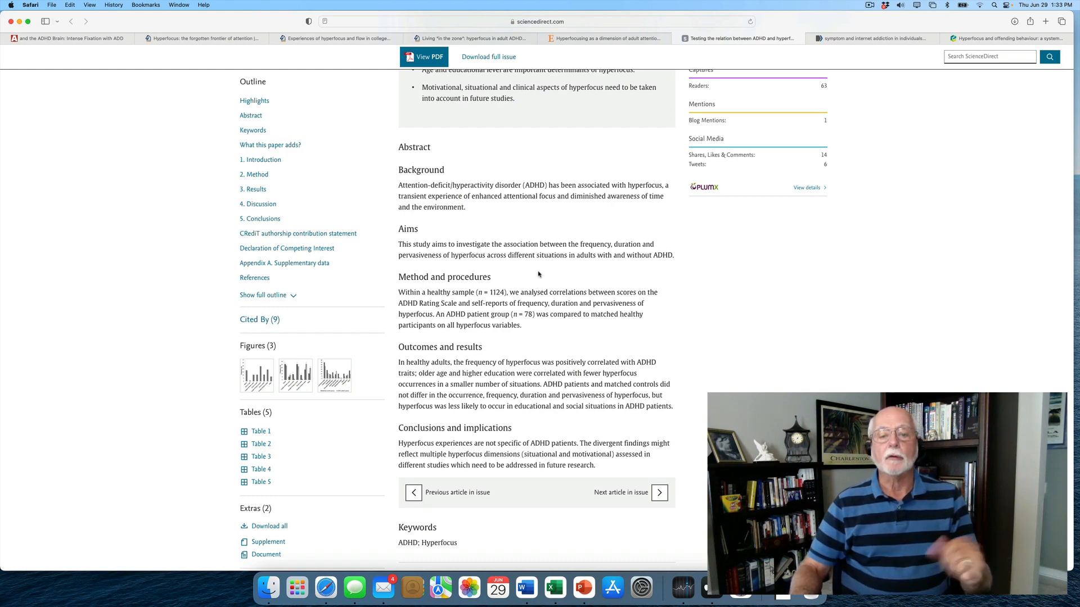
scroll(up, 3)
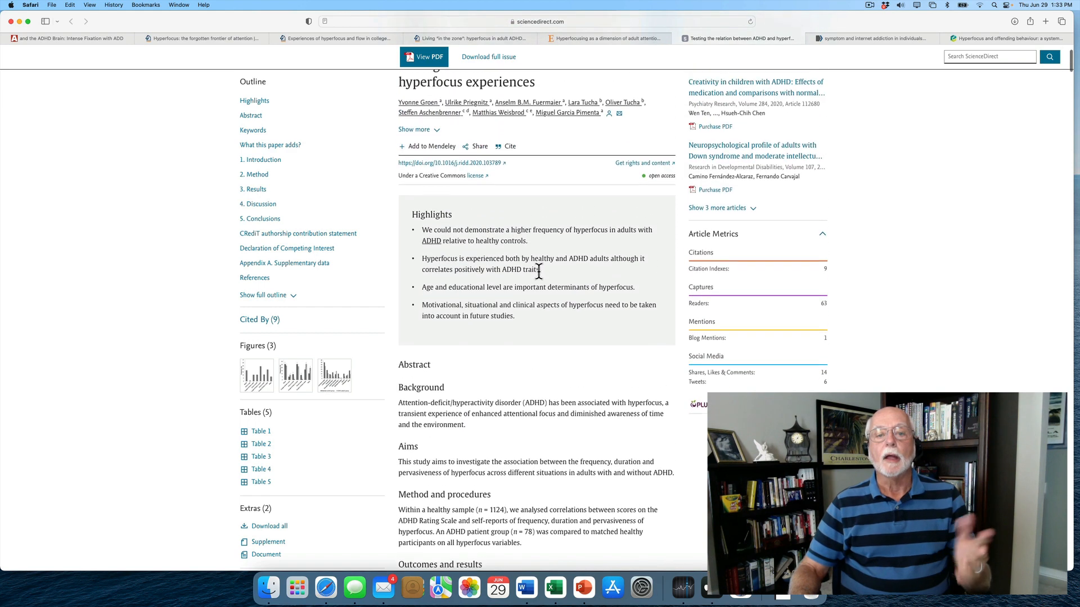
scroll(up, 3)
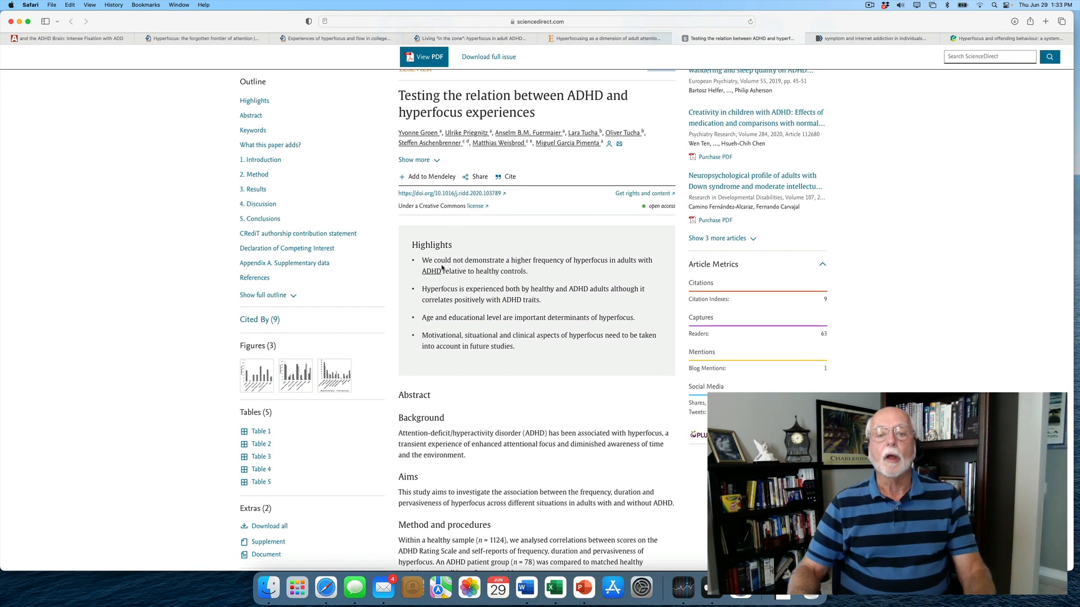
mouse_move(567, 270)
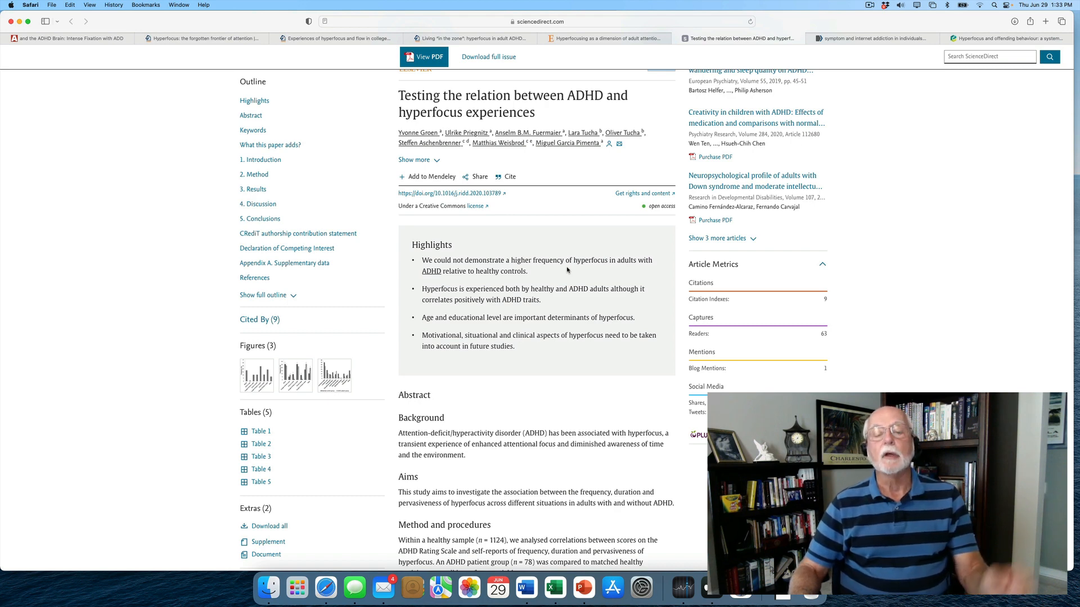
scroll(down, 3)
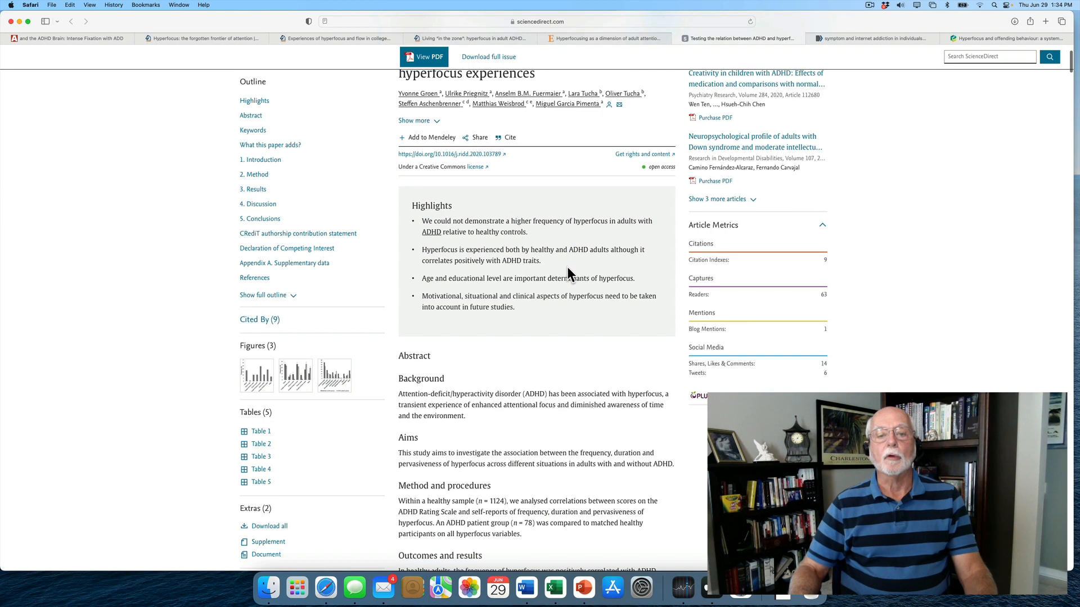
mouse_move(532, 268)
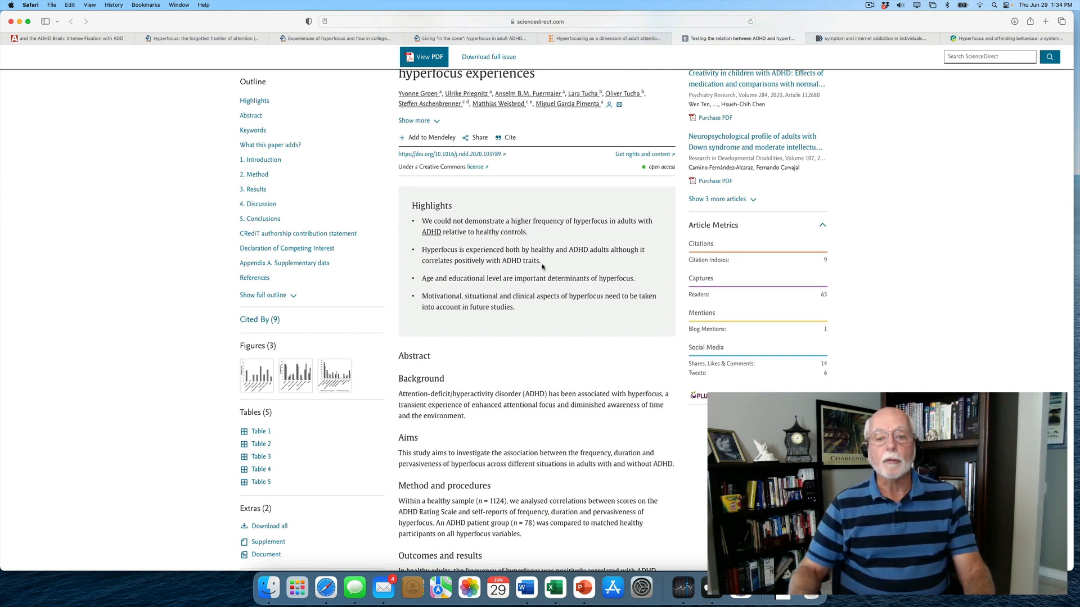
mouse_move(557, 267)
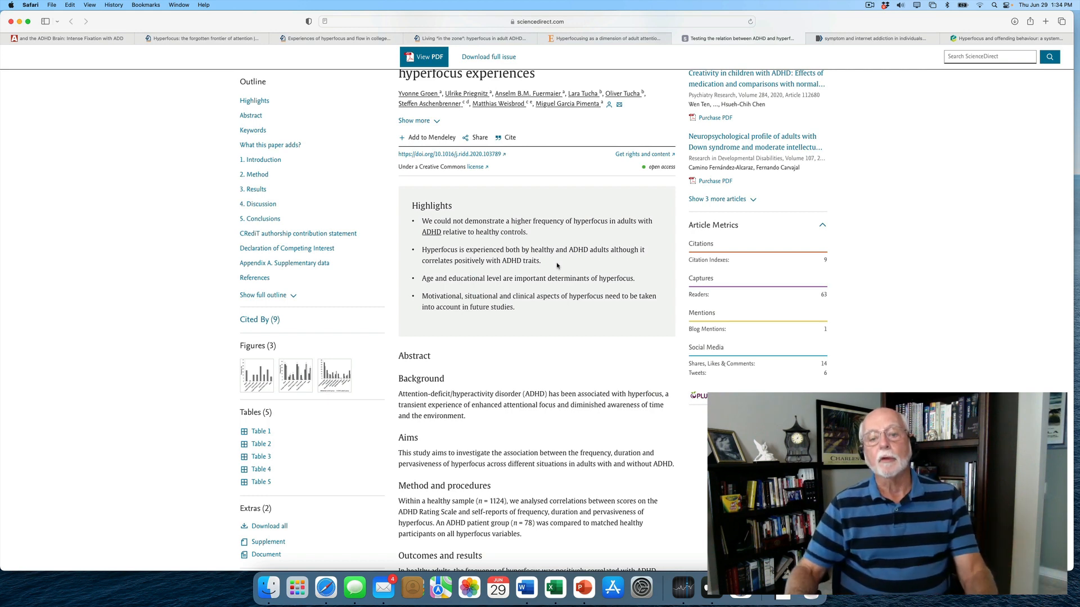
scroll(down, 3)
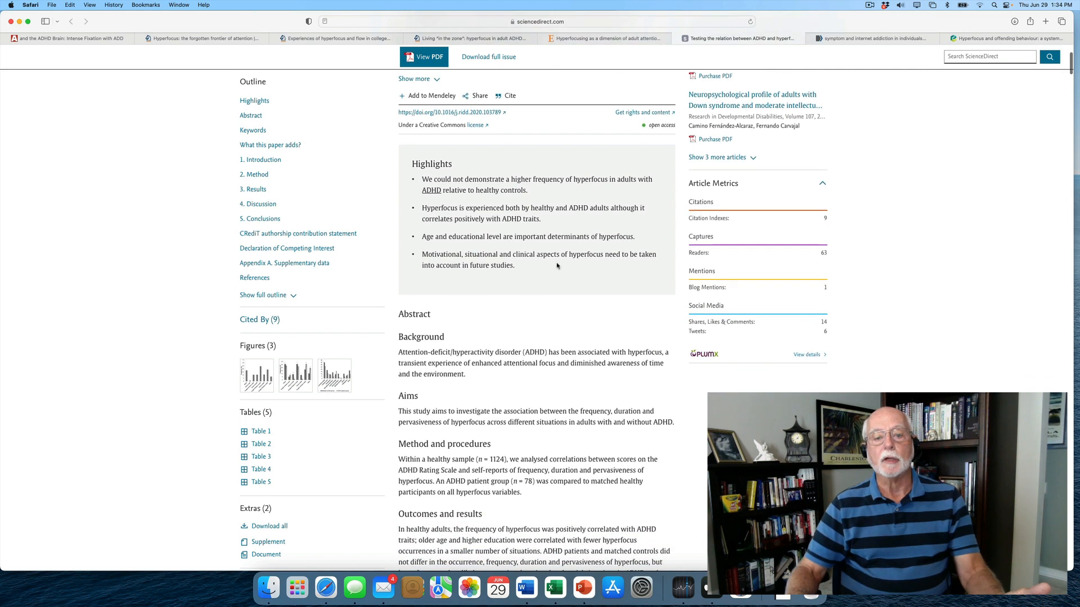
scroll(down, 3)
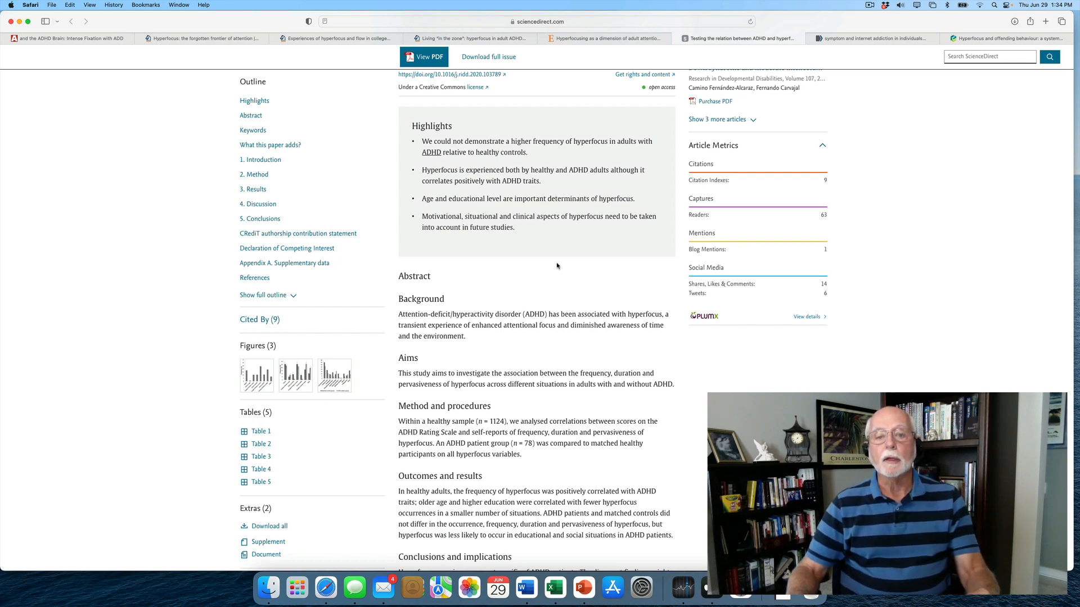
scroll(down, 3)
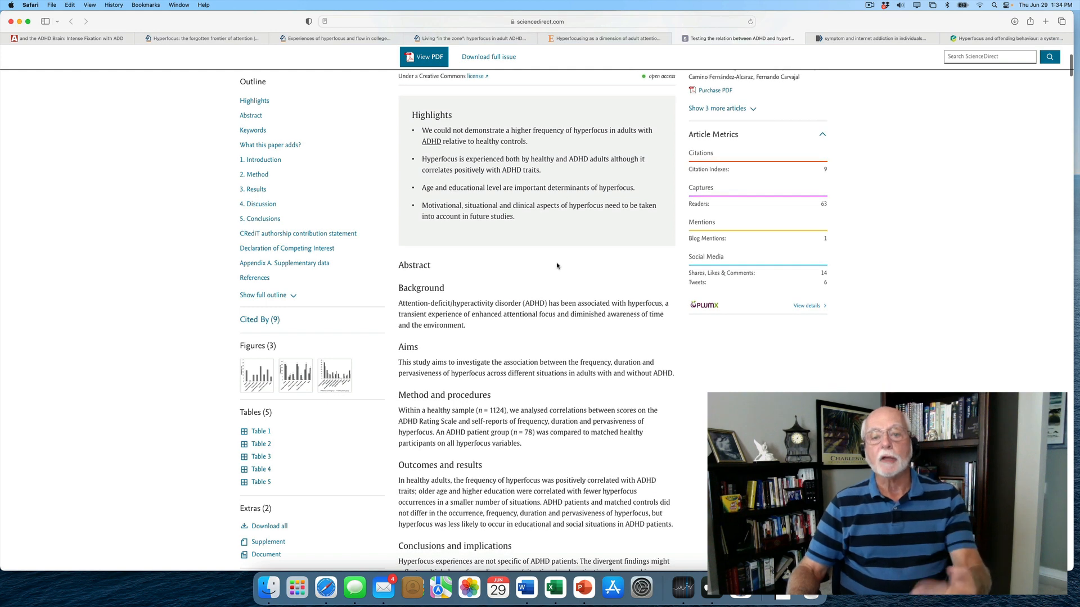
scroll(down, 3)
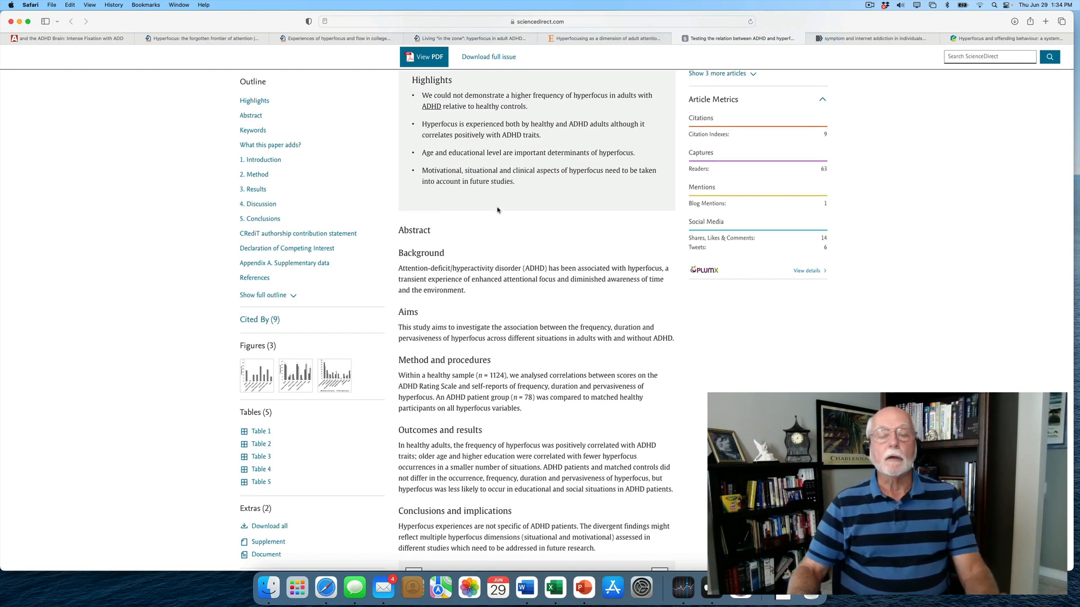
mouse_move(581, 183)
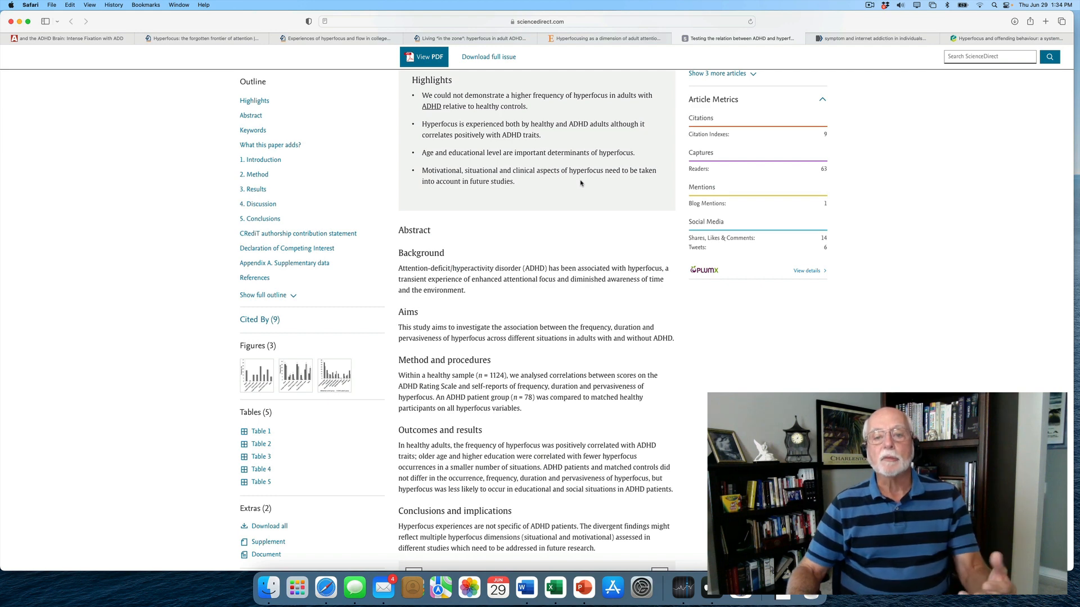
scroll(up, 3)
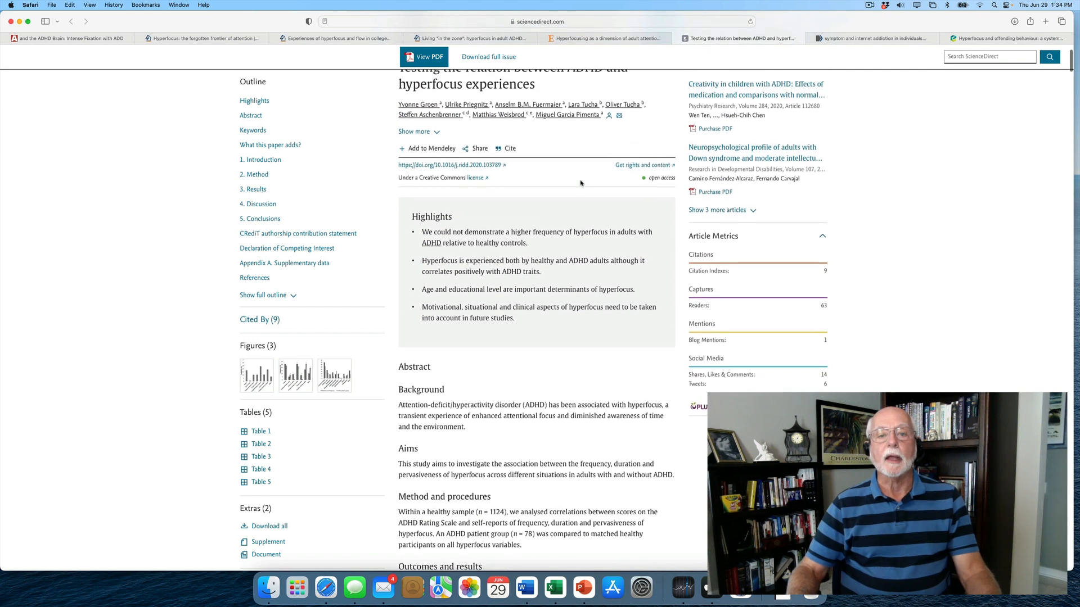
scroll(up, 3)
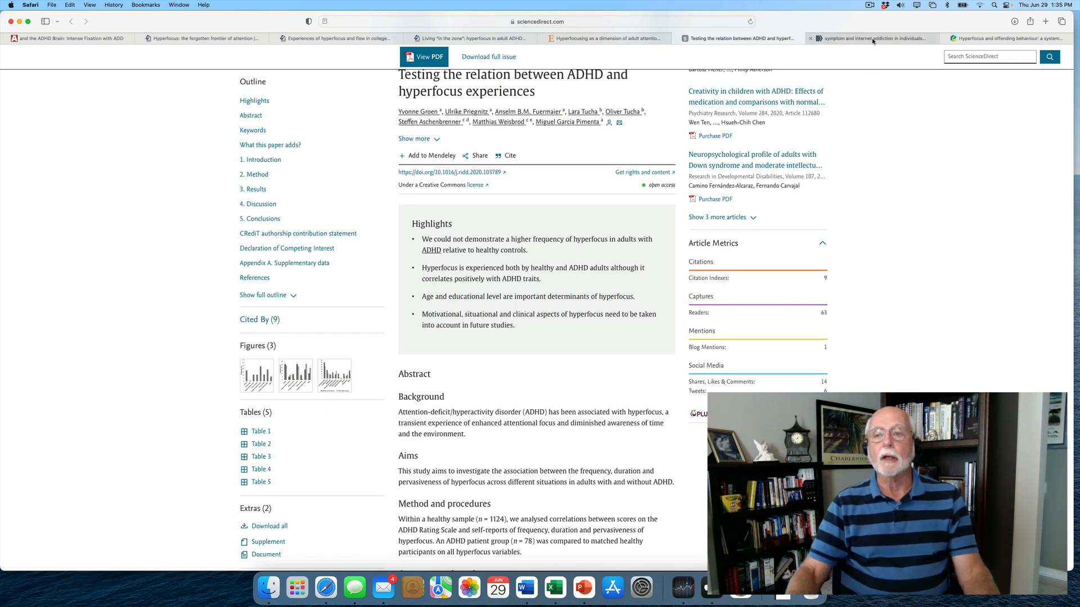
mouse_move(871, 38)
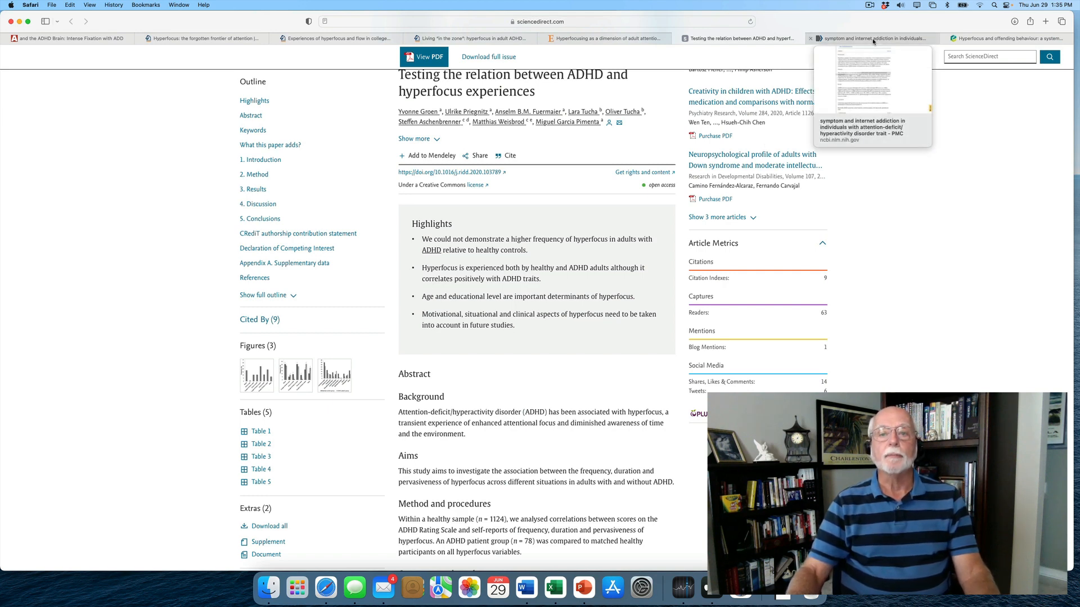
Switch to the PMC internet addiction tab and read the abstract into the introduction.
click(871, 38)
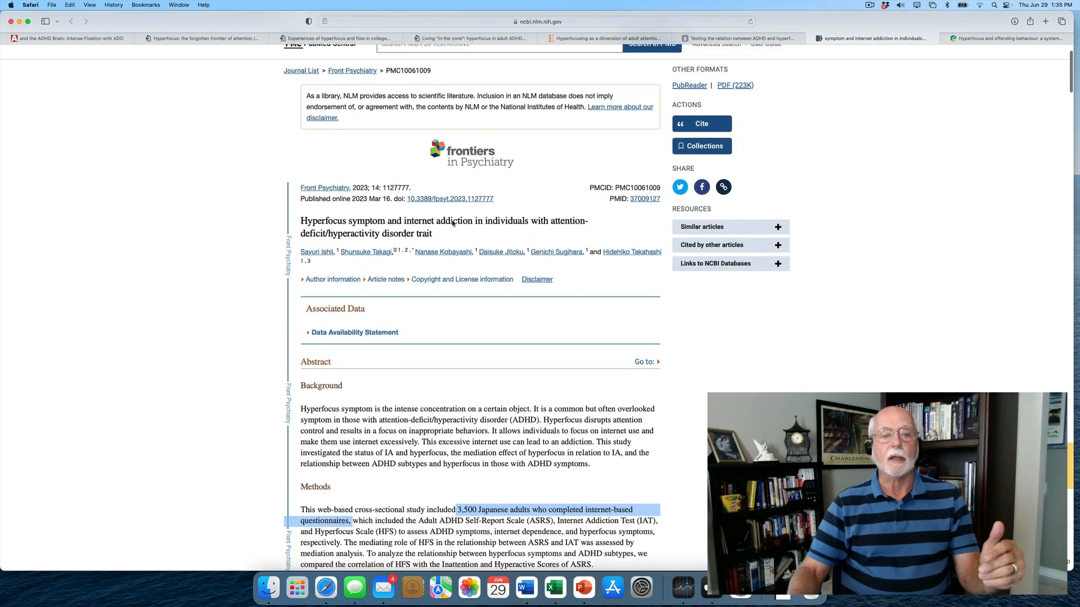
scroll(down, 3)
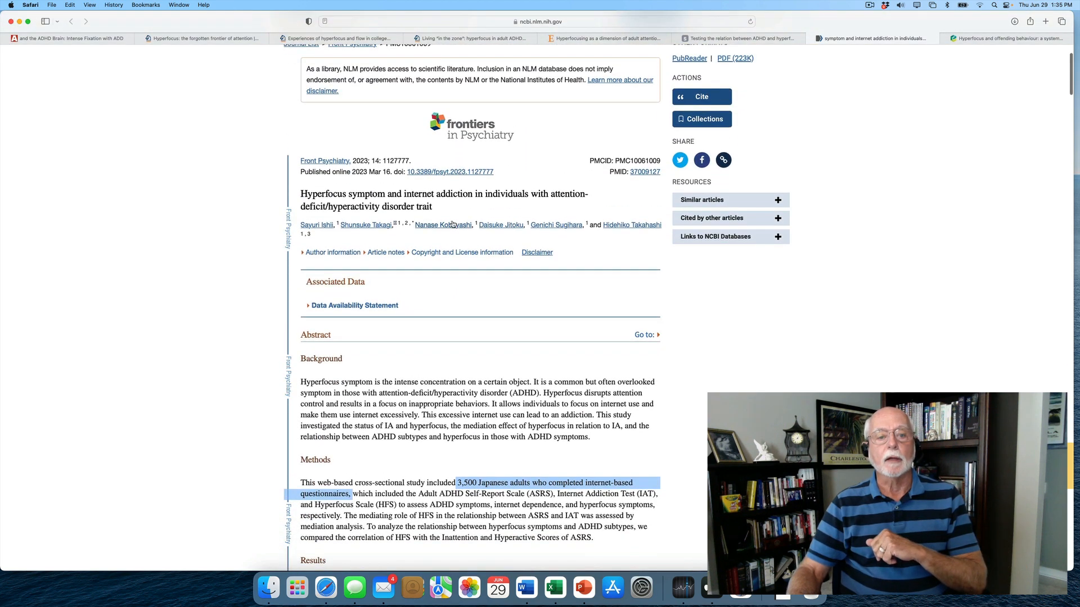
scroll(up, 3)
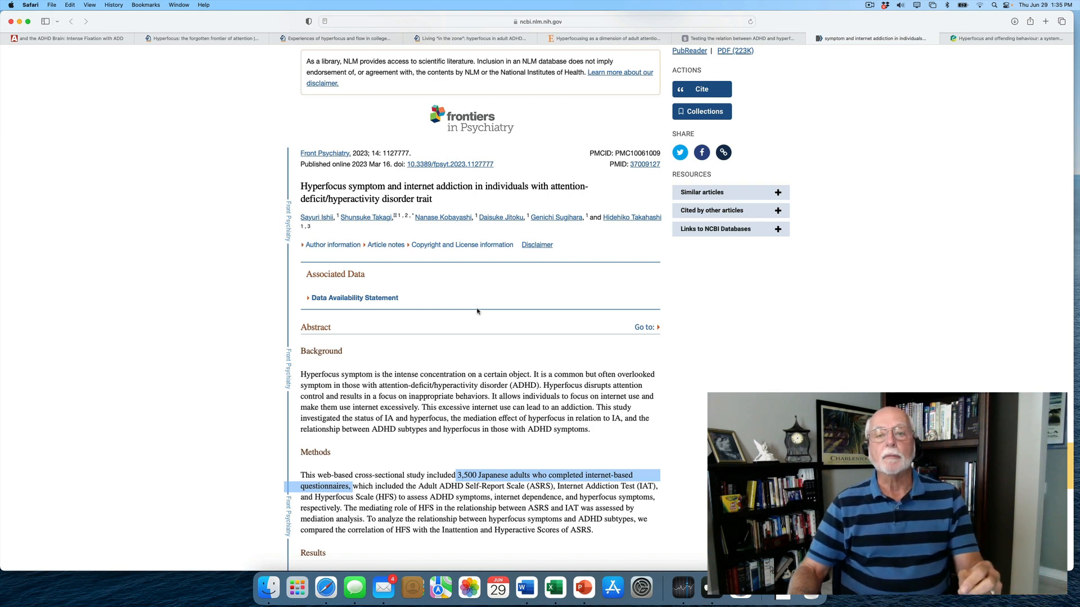
scroll(down, 3)
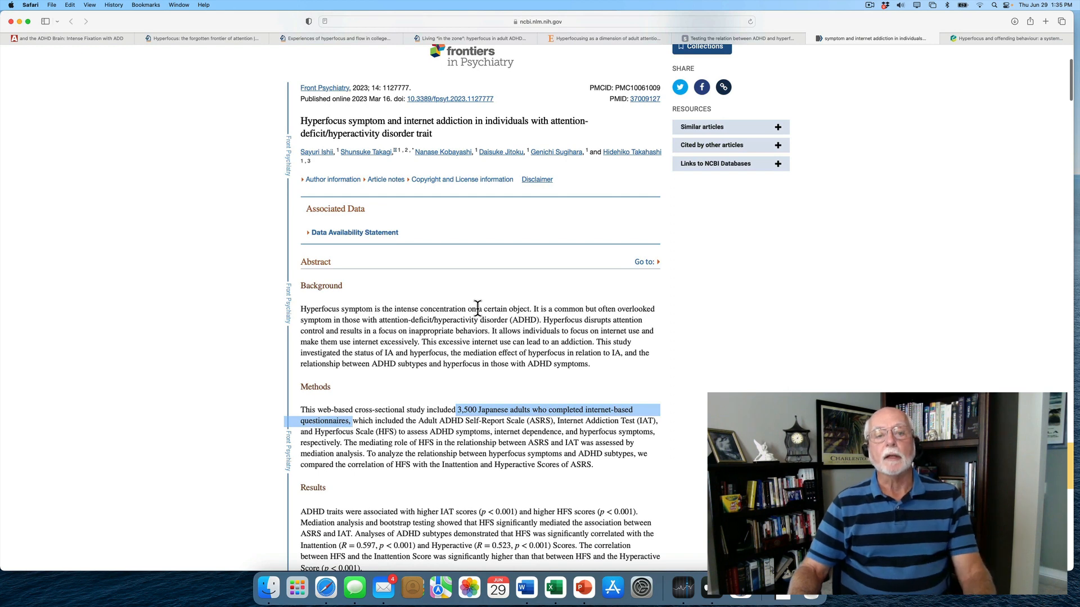
scroll(down, 3)
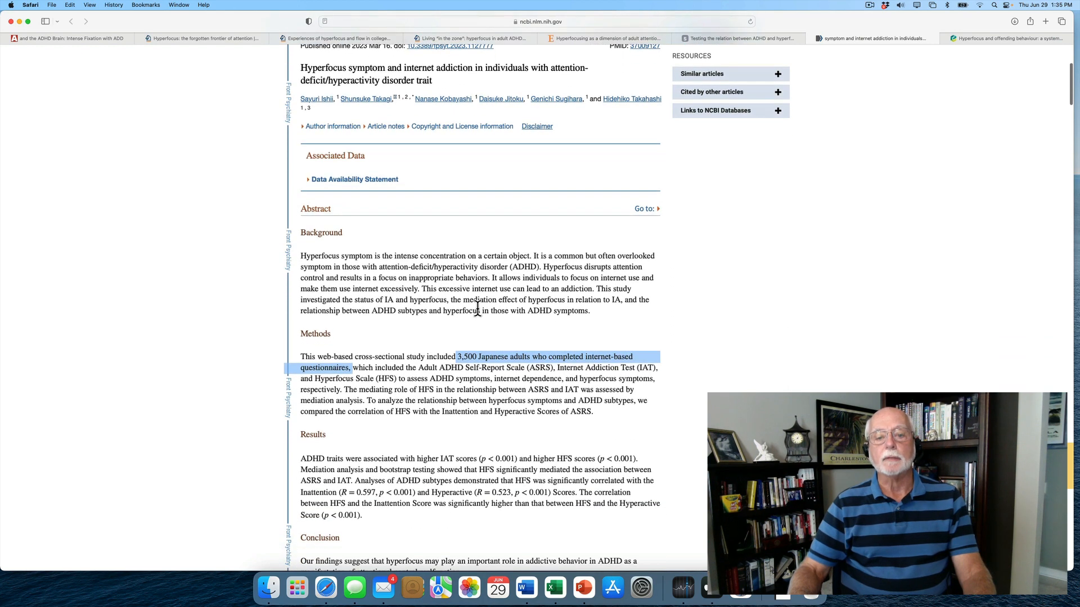
scroll(down, 3)
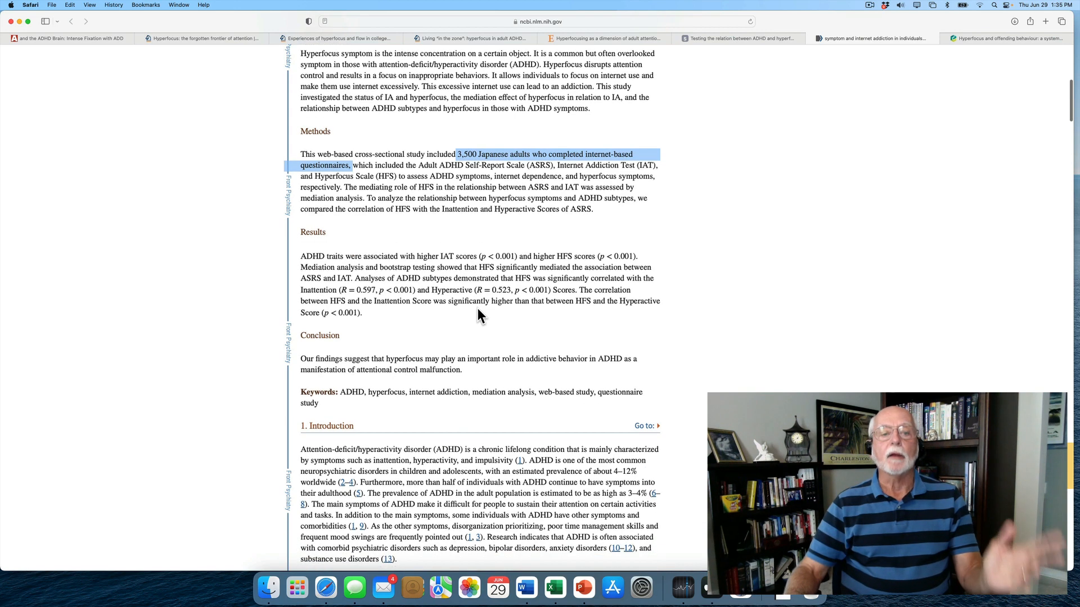
scroll(down, 3)
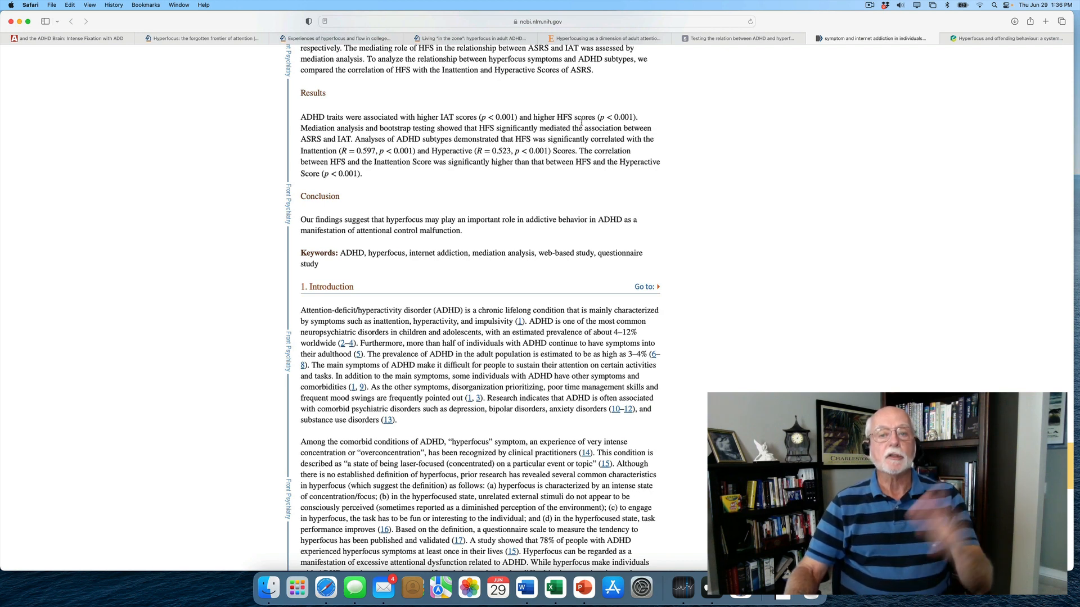
scroll(up, 3)
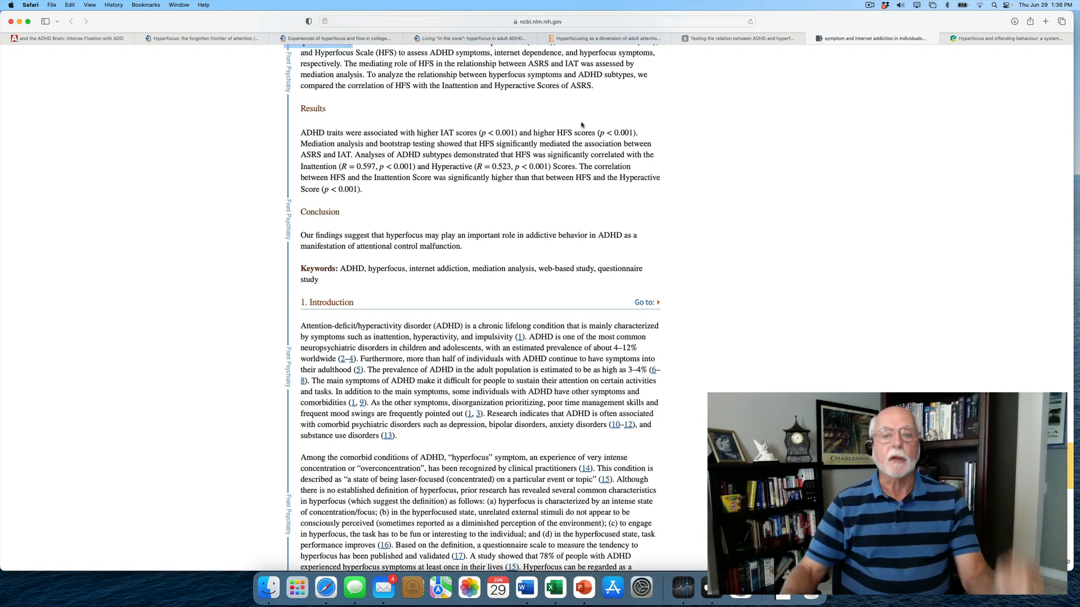
scroll(down, 3)
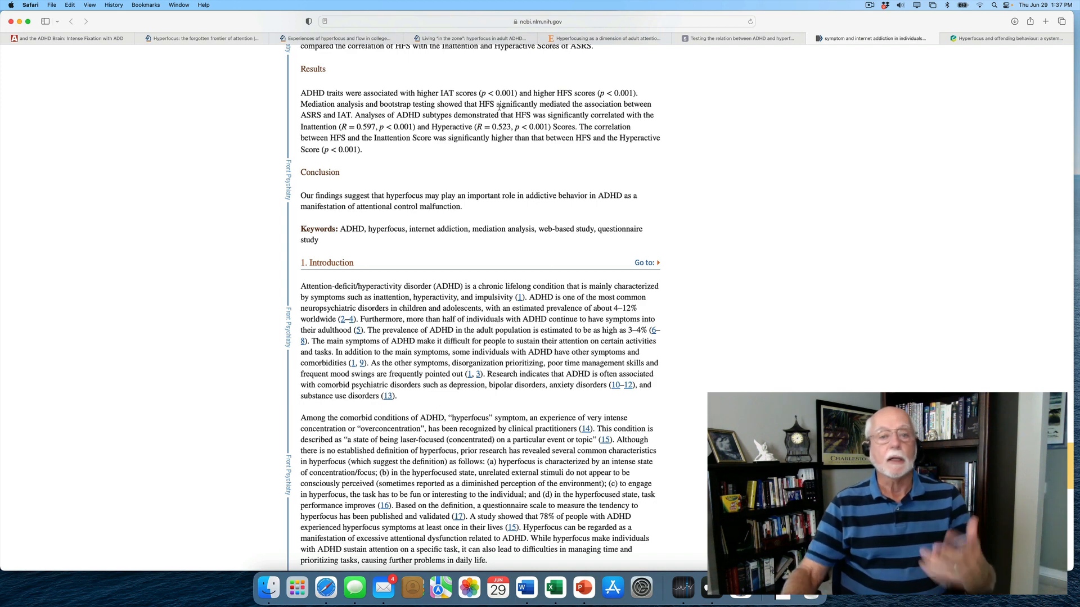
scroll(up, 3)
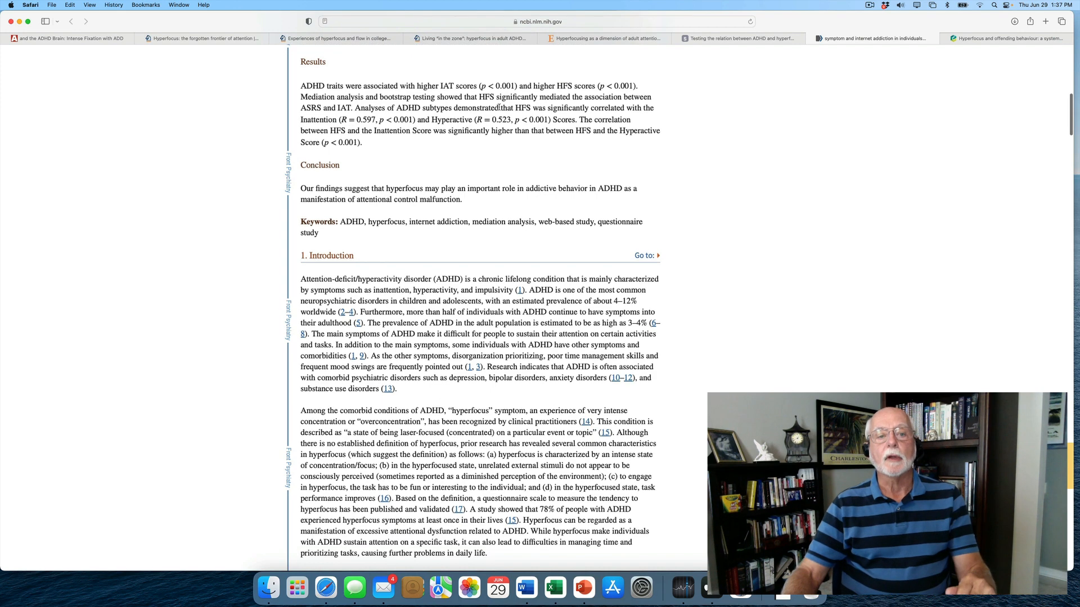
scroll(up, 3)
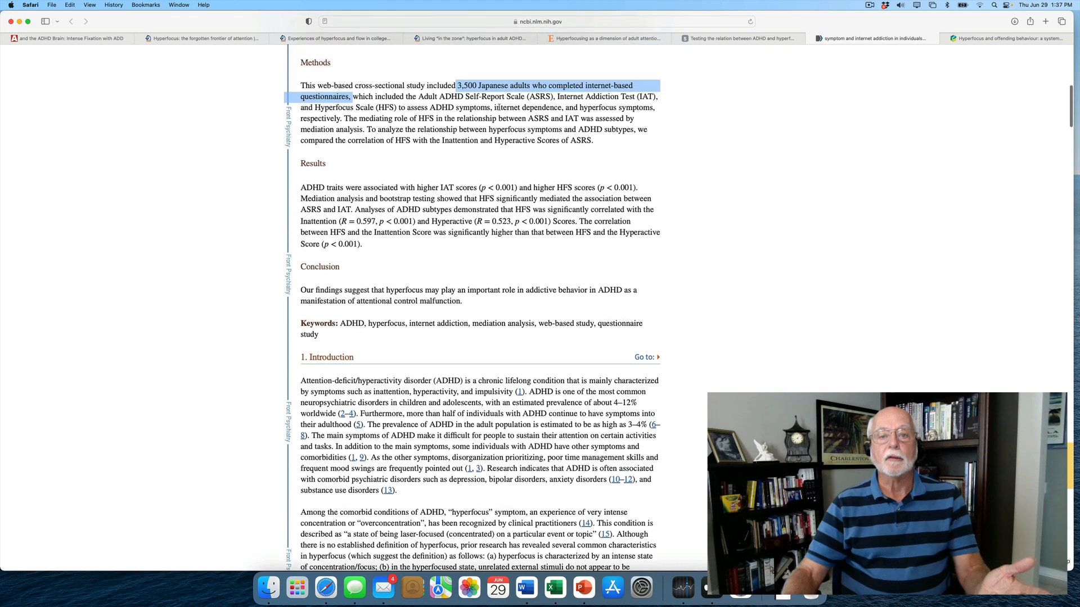
scroll(up, 3)
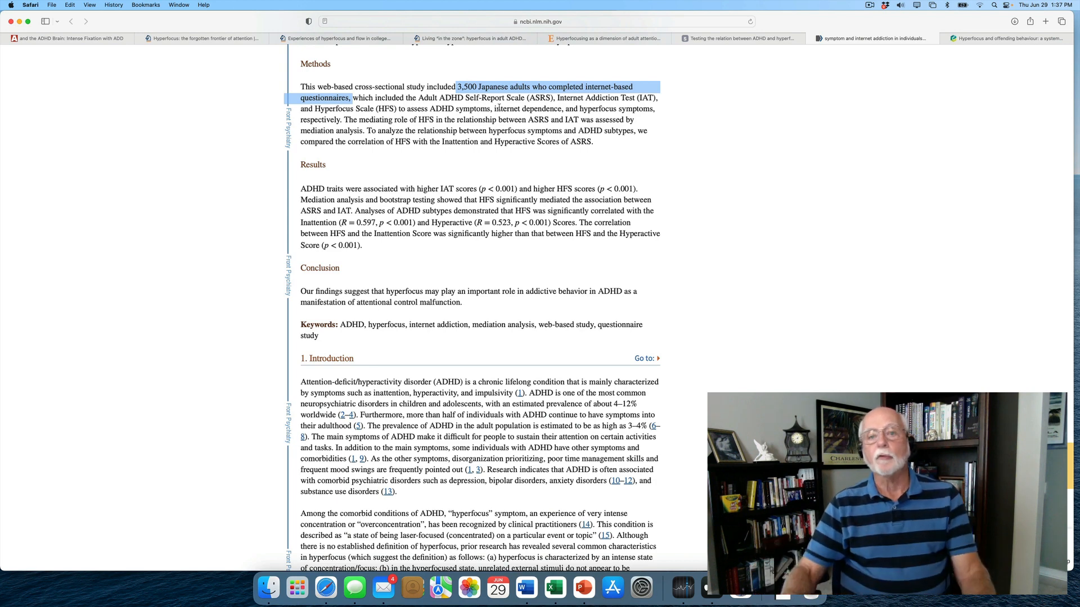
mouse_move(909, 99)
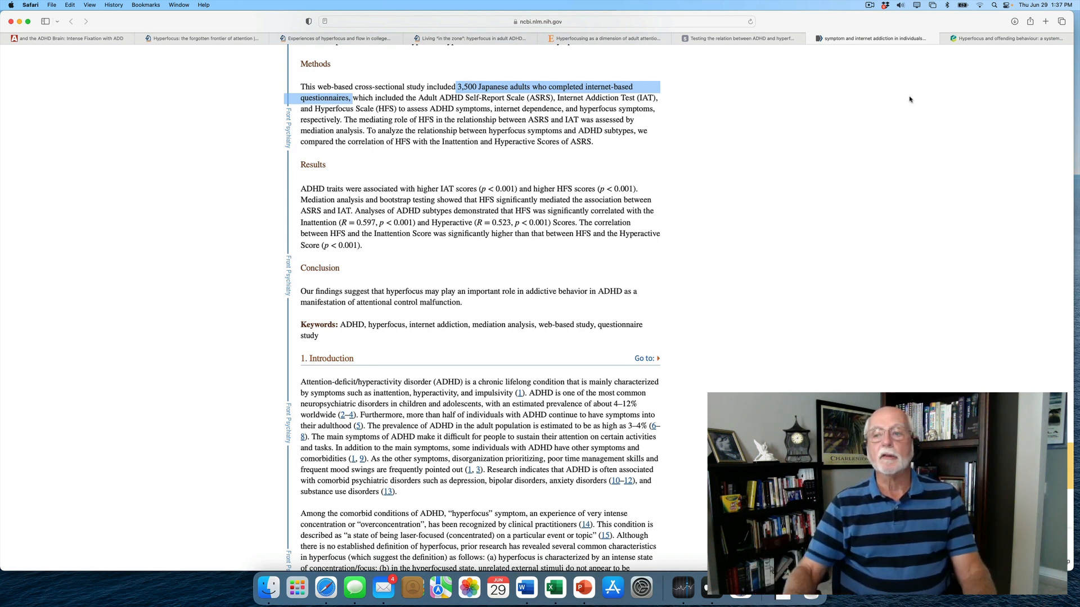
mouse_move(1001, 37)
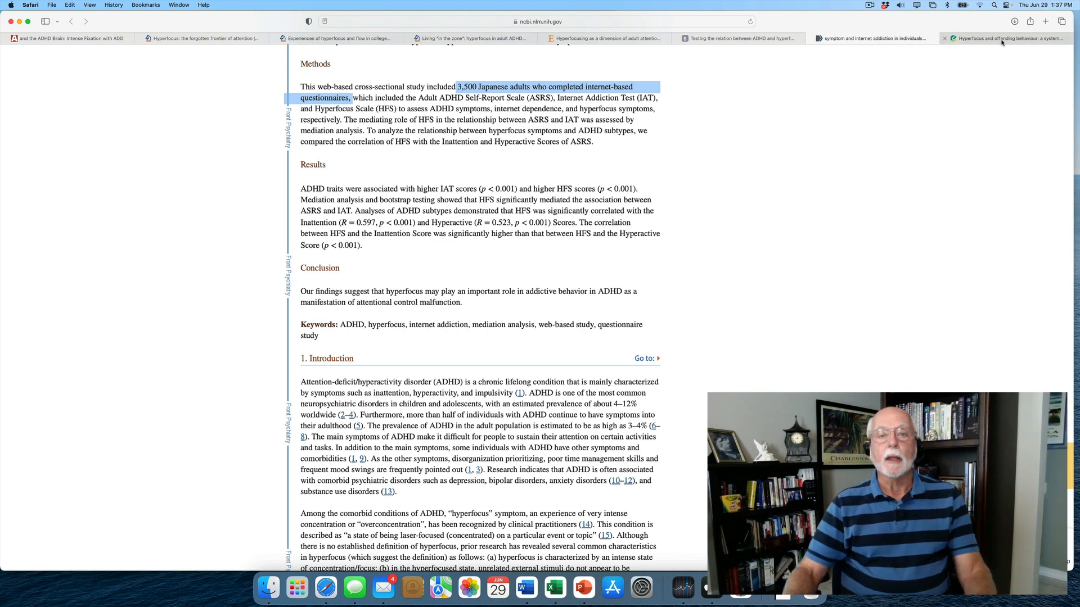
mouse_move(1002, 38)
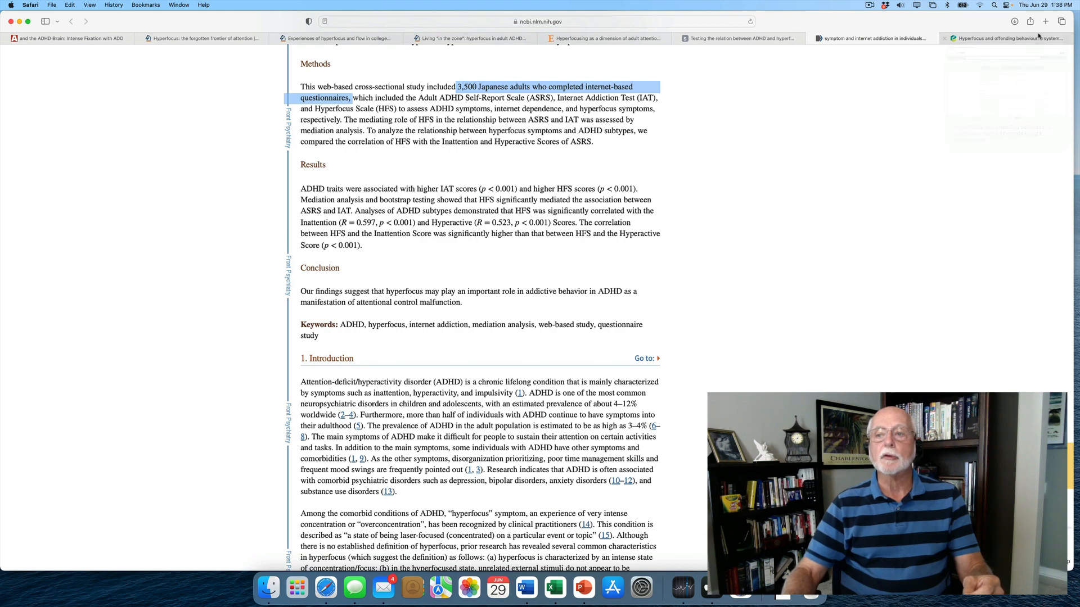
Switch to the Emerald offending-behaviour review and read its abstract through originality.
click(1002, 38)
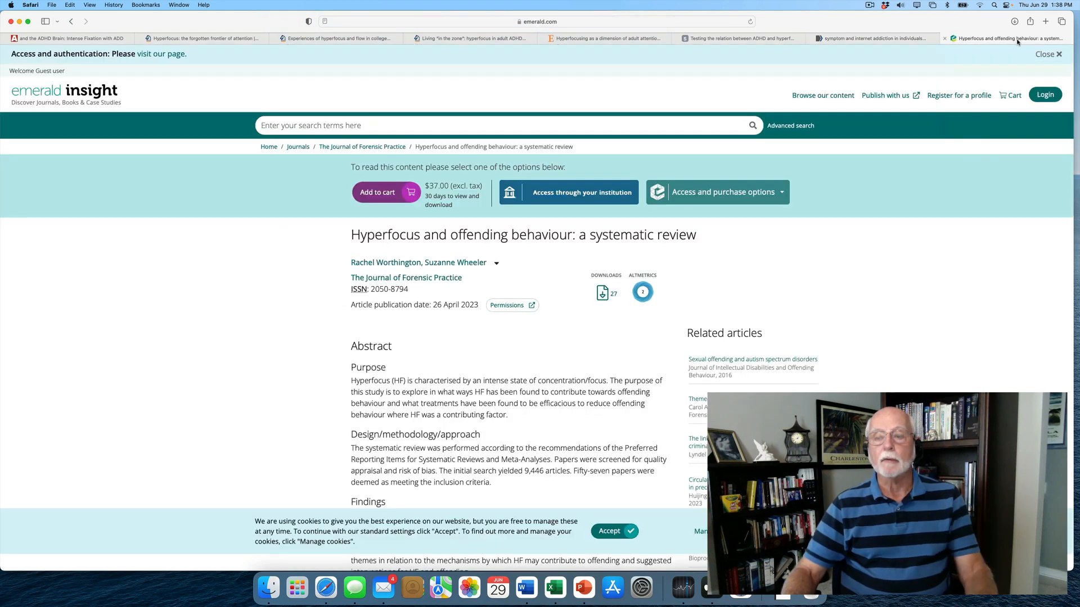
scroll(down, 3)
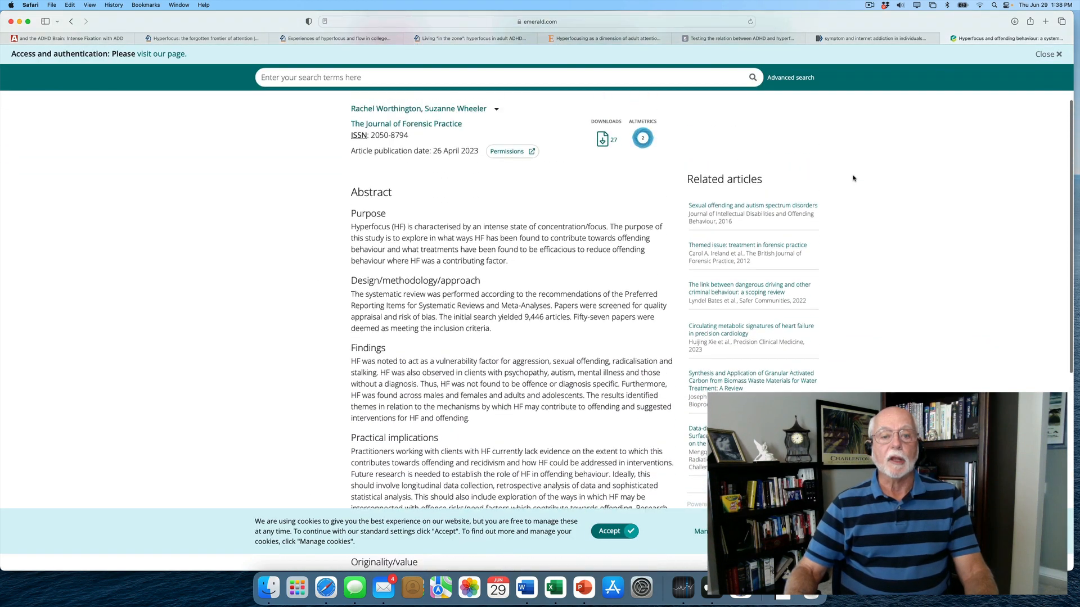
scroll(up, 3)
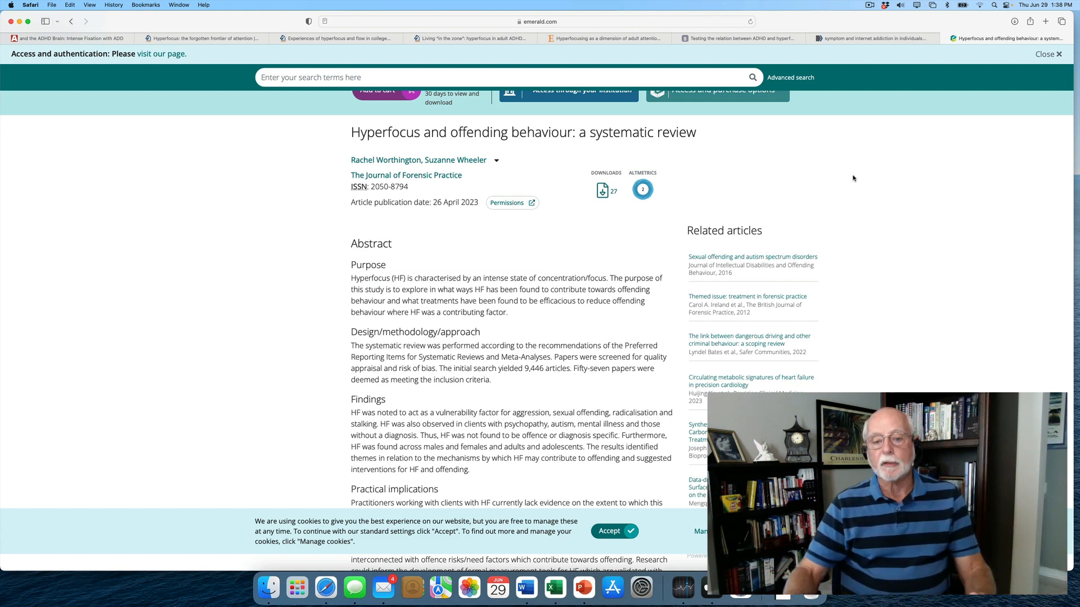
scroll(down, 3)
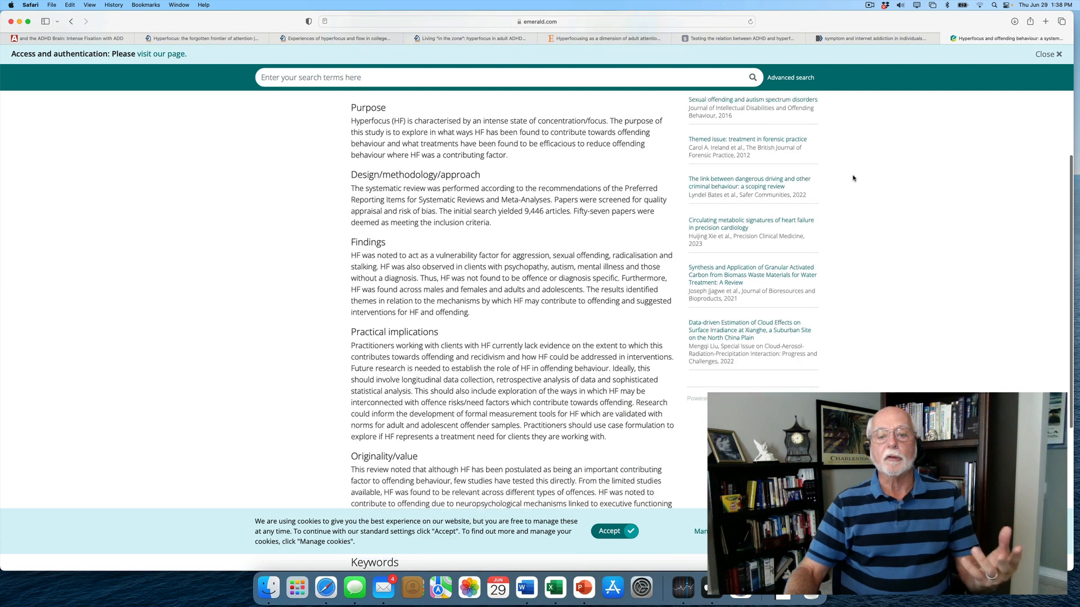
scroll(down, 3)
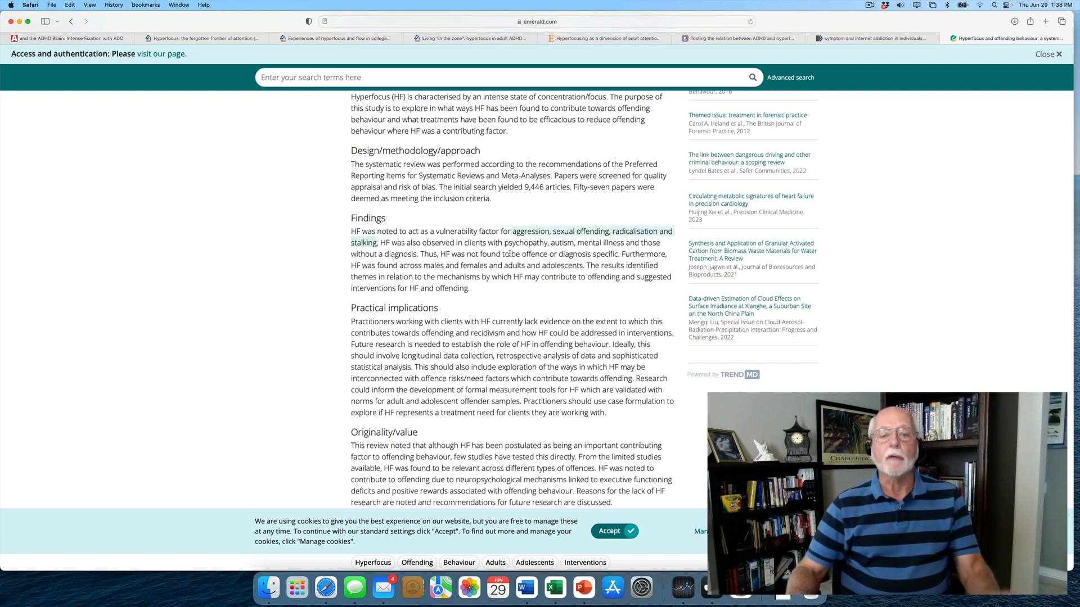
scroll(down, 3)
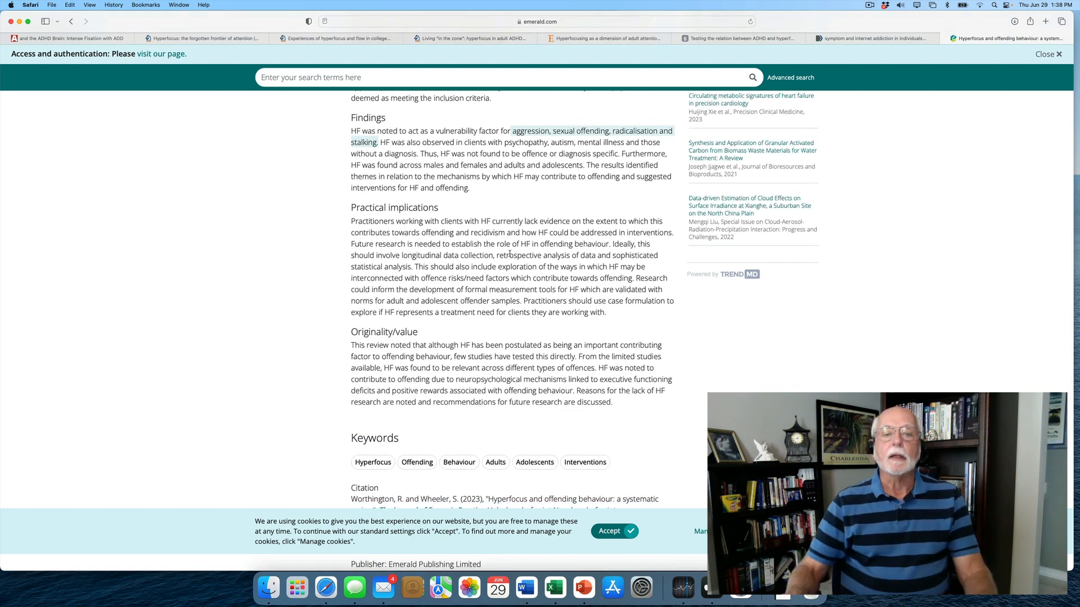
scroll(down, 3)
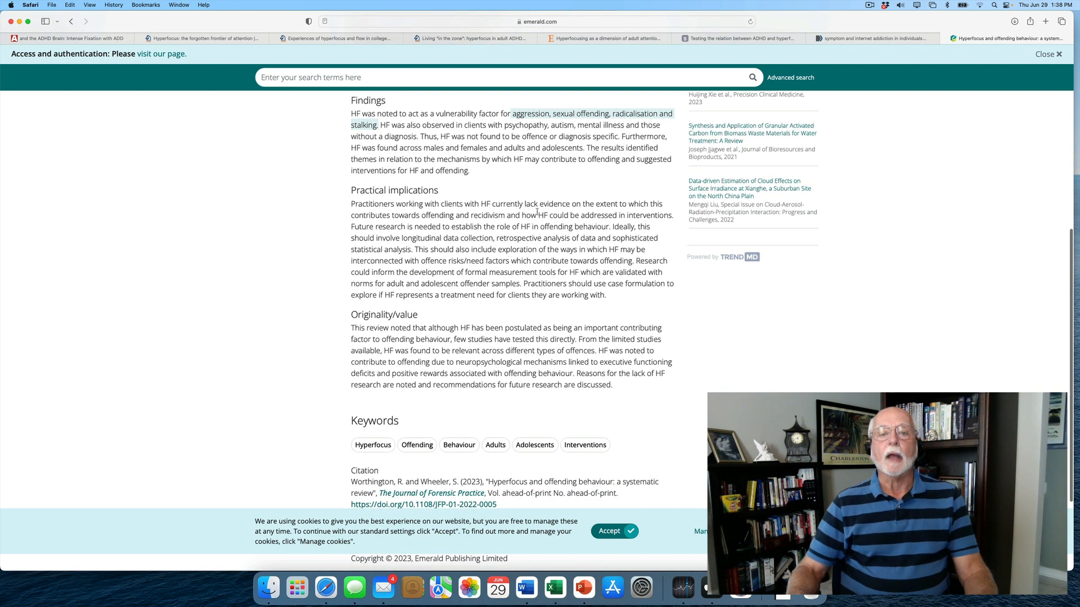
mouse_move(551, 189)
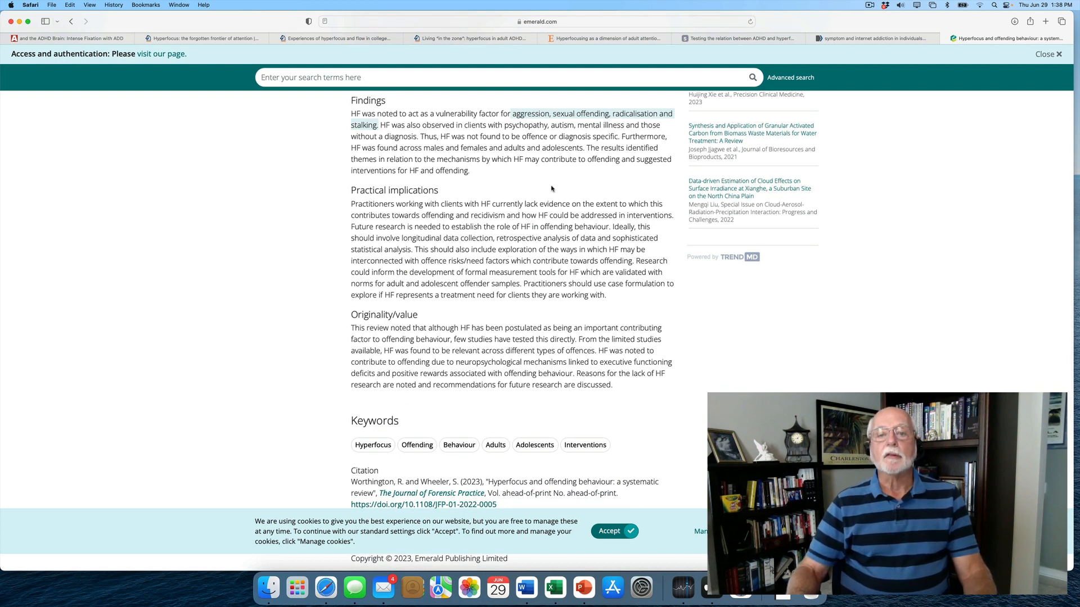
mouse_move(439, 136)
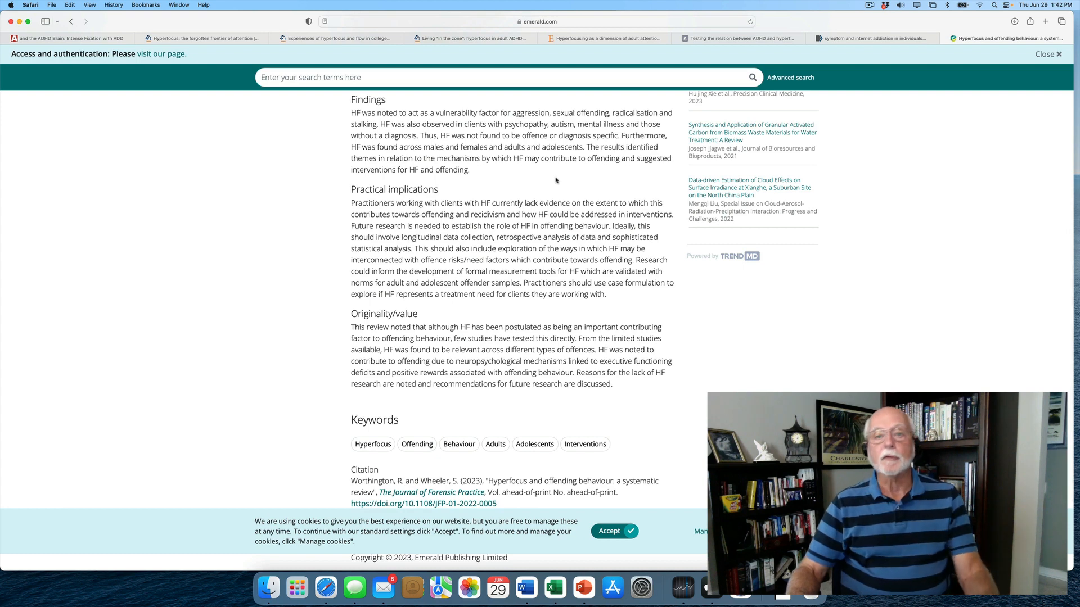
mouse_move(872, 50)
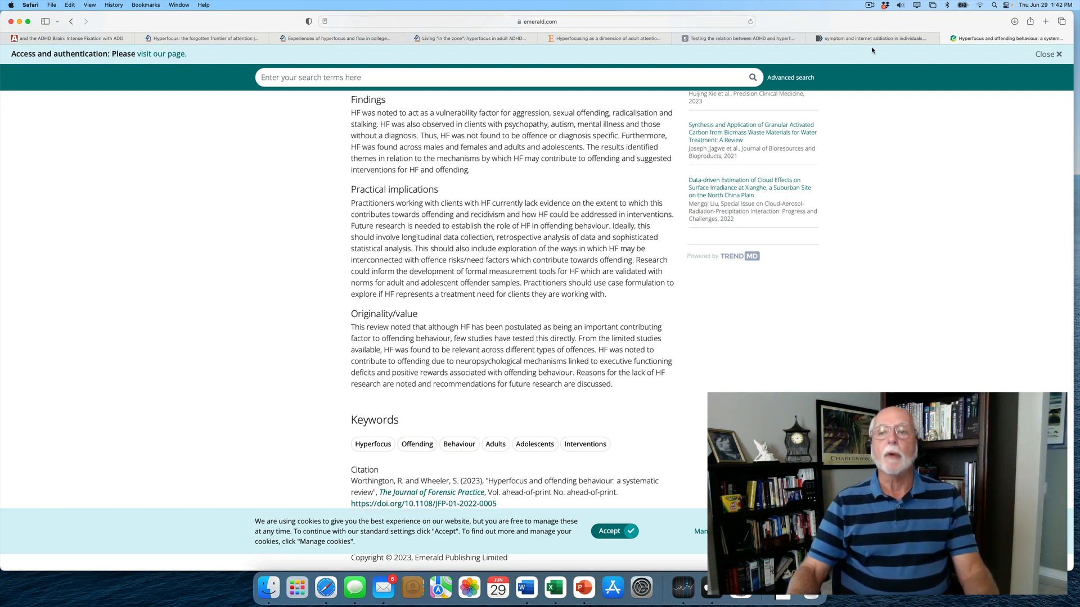